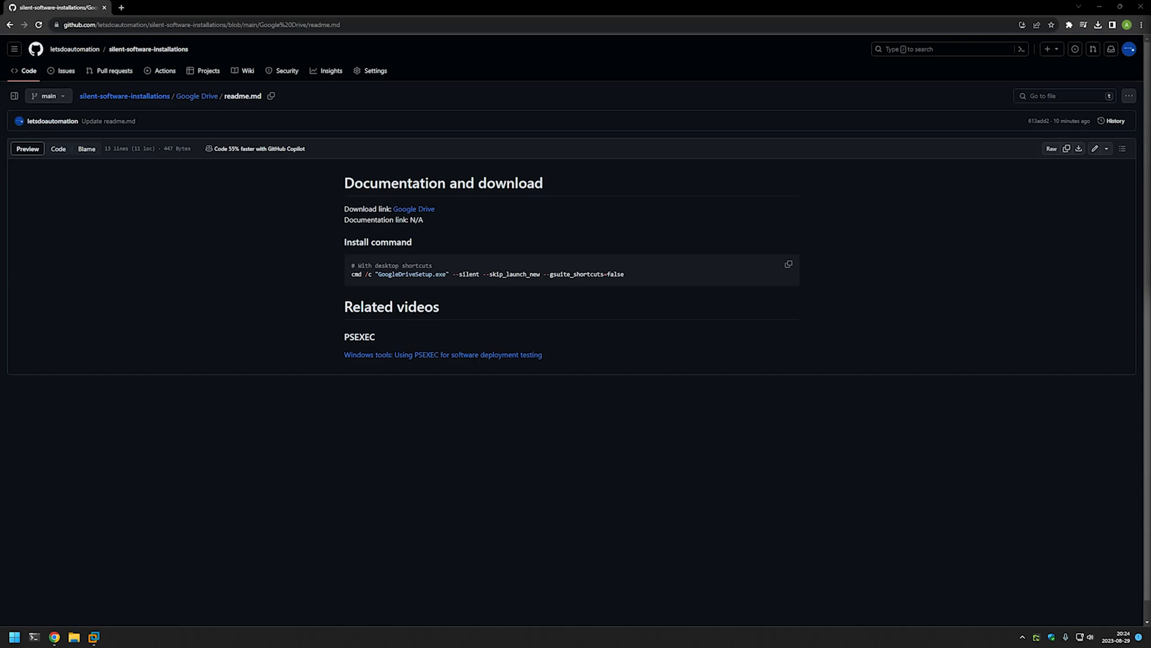
pyautogui.moveTo(633, 331)
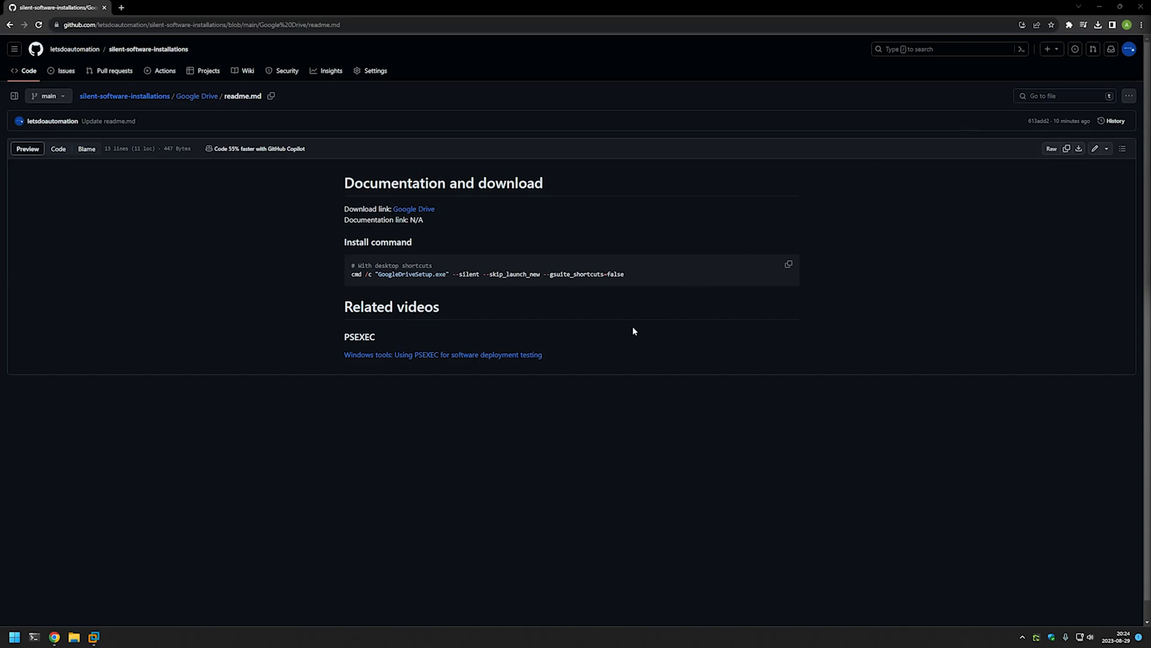
pyautogui.moveTo(491, 308)
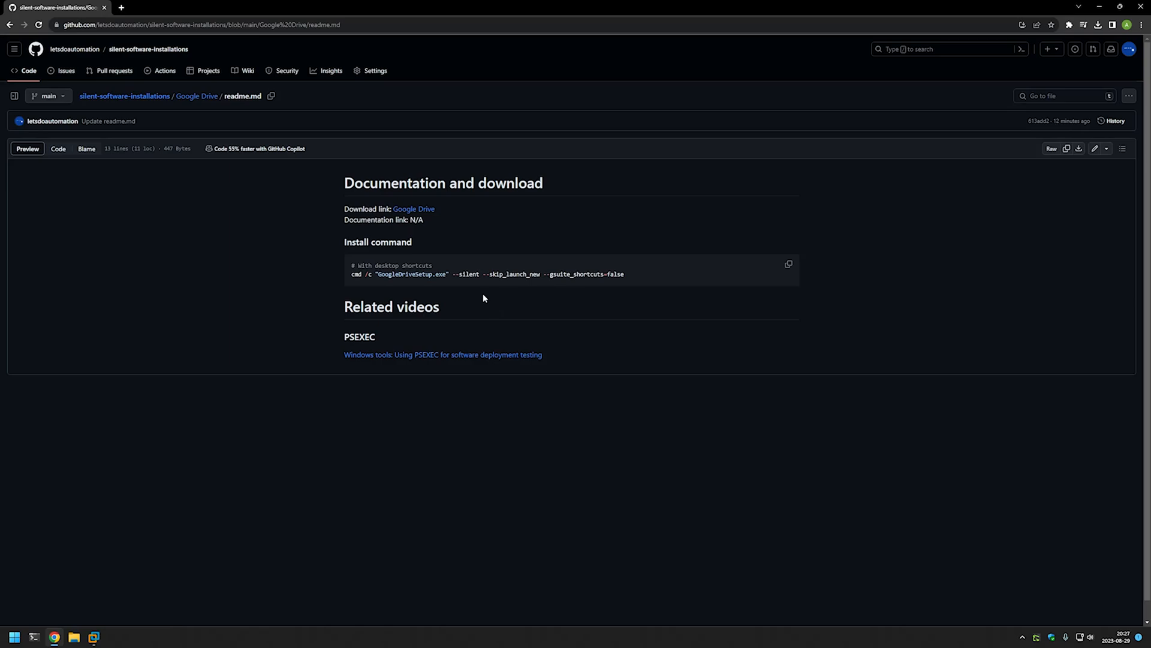
pyautogui.moveTo(413, 209)
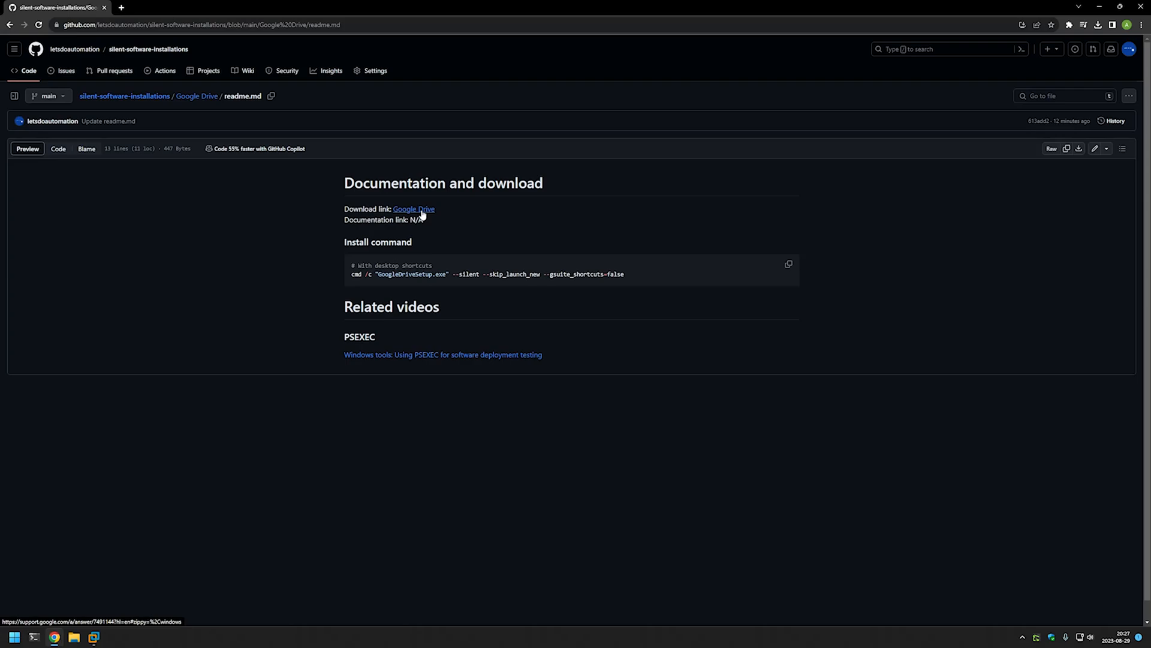
# Step: Download the Windows GoogleDriveSetup.exe installer and review the silent-install flag notes
pyautogui.click(412, 210)
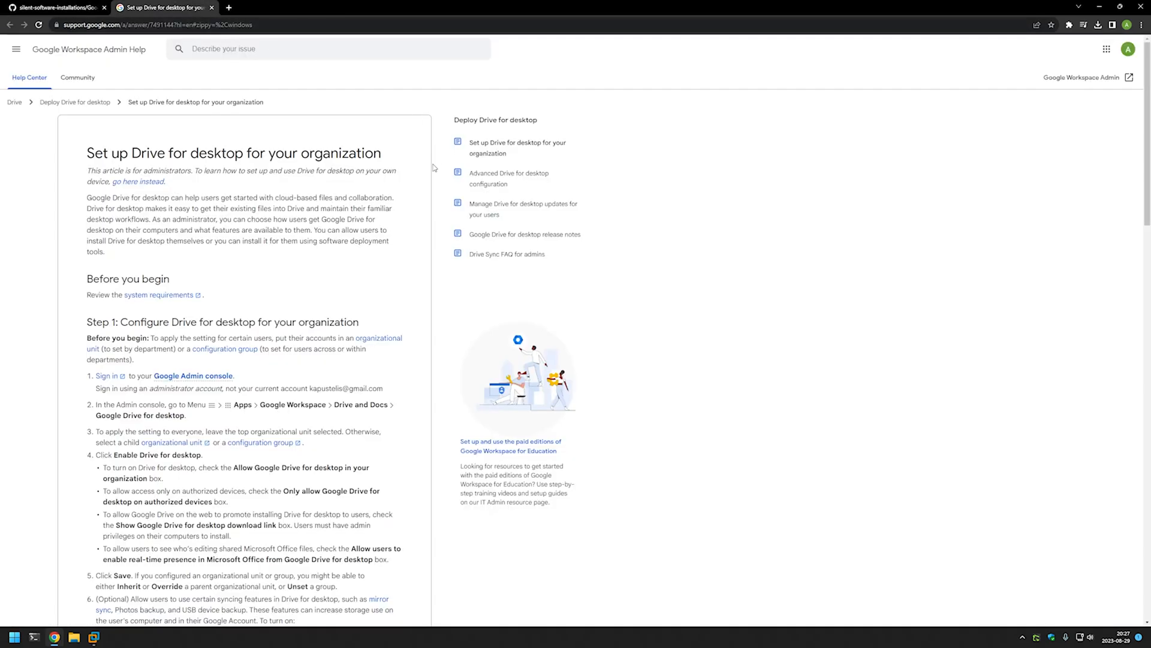
pyautogui.moveTo(258, 186)
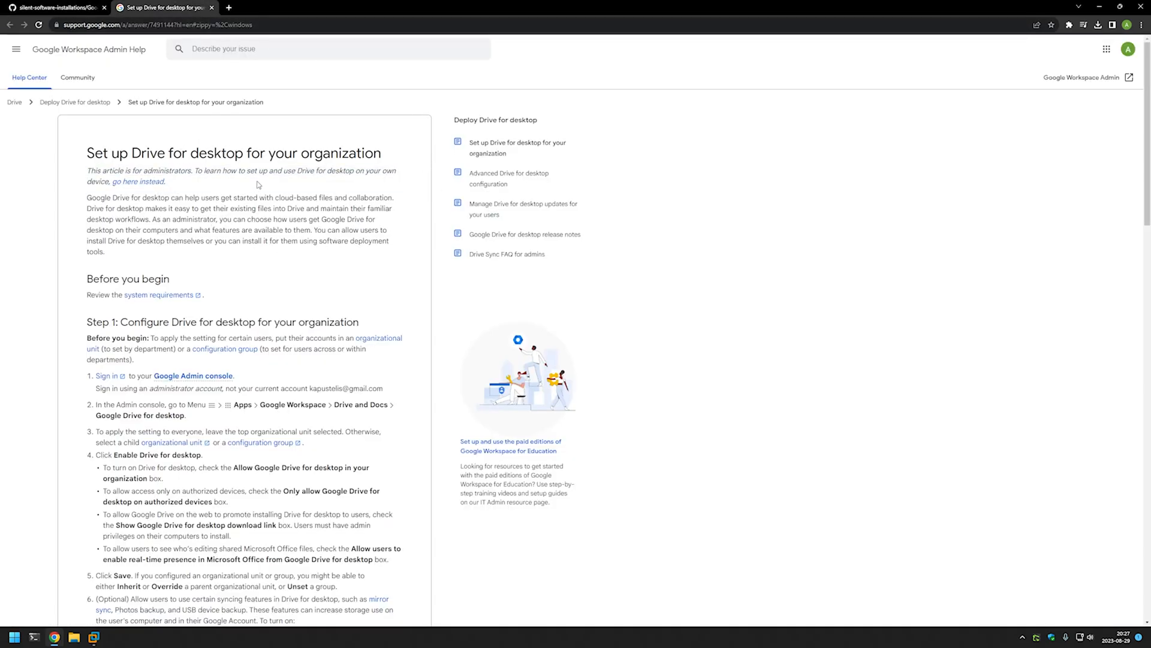
pyautogui.scroll(-3)
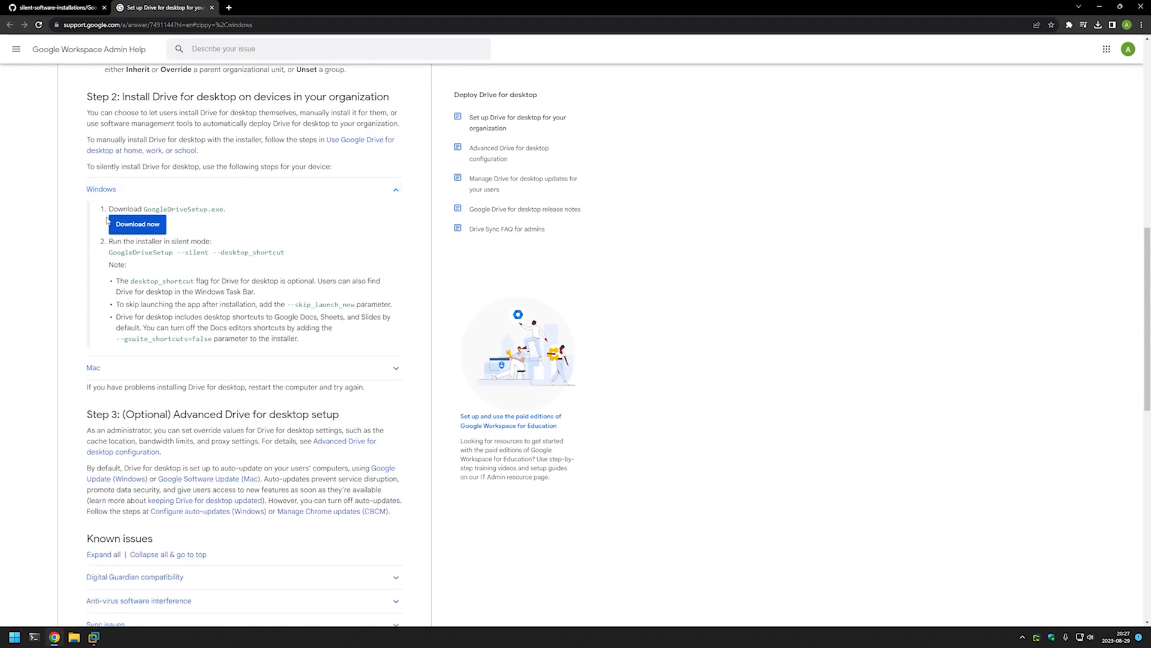
pyautogui.click(137, 223)
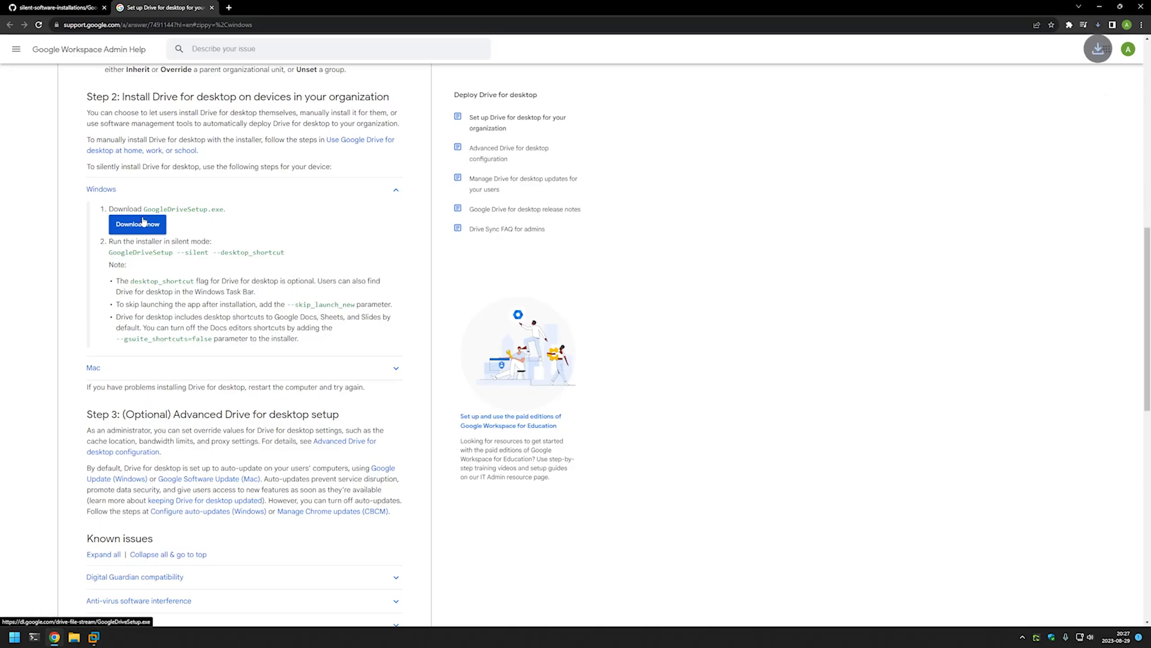
pyautogui.moveTo(267, 197)
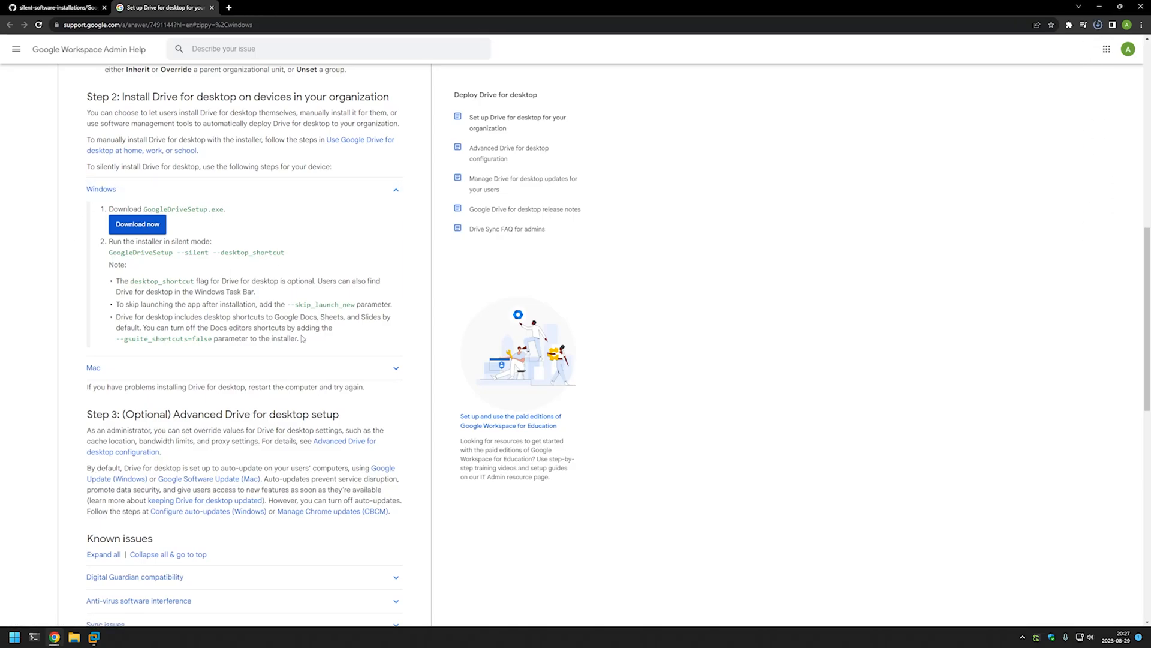
pyautogui.moveTo(117, 281); pyautogui.dragTo(298, 338)
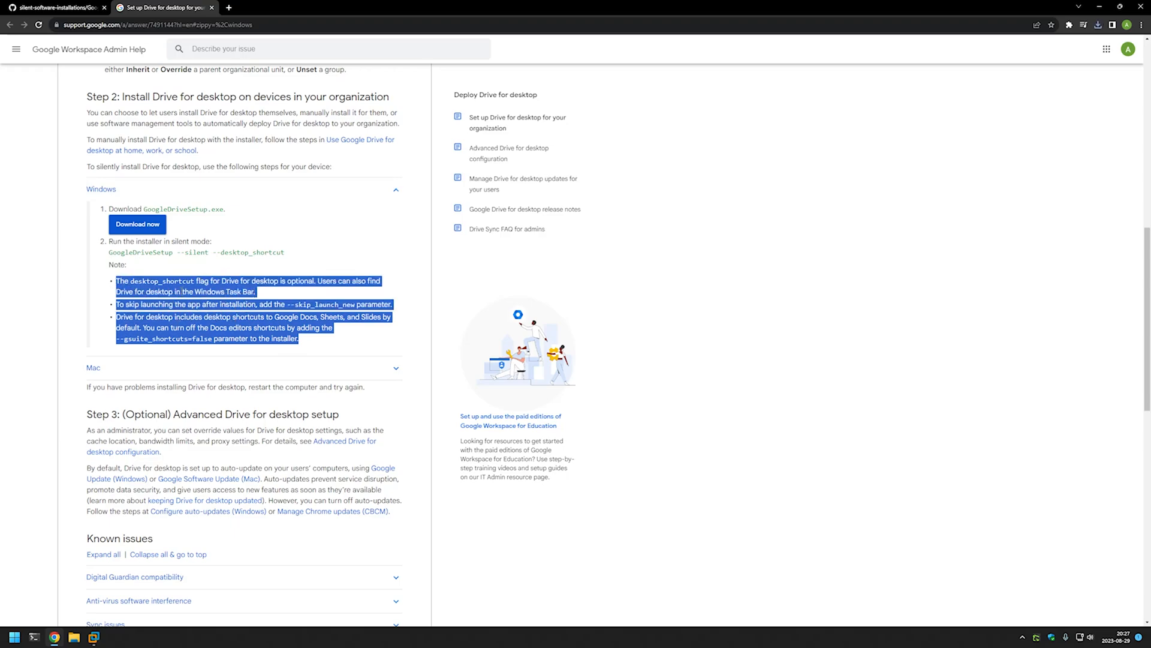
pyautogui.click(205, 292)
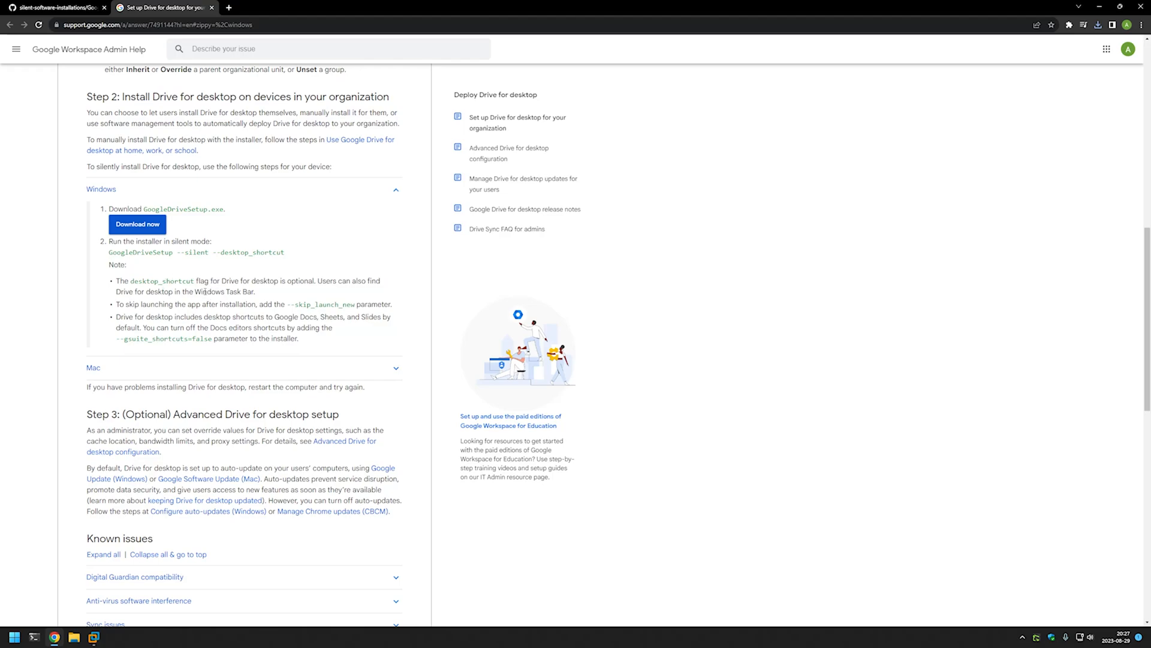
pyautogui.moveTo(264, 299)
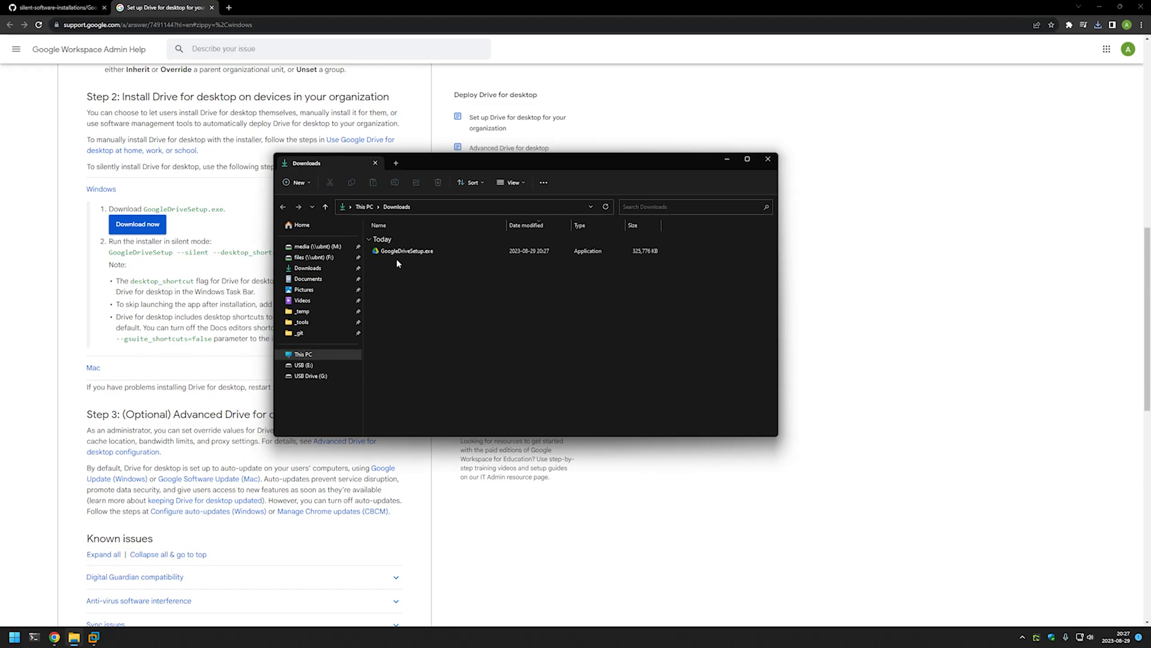
# Step: Select GoogleDriveSetup.exe in Downloads and bring up its context menu
pyautogui.click(405, 251)
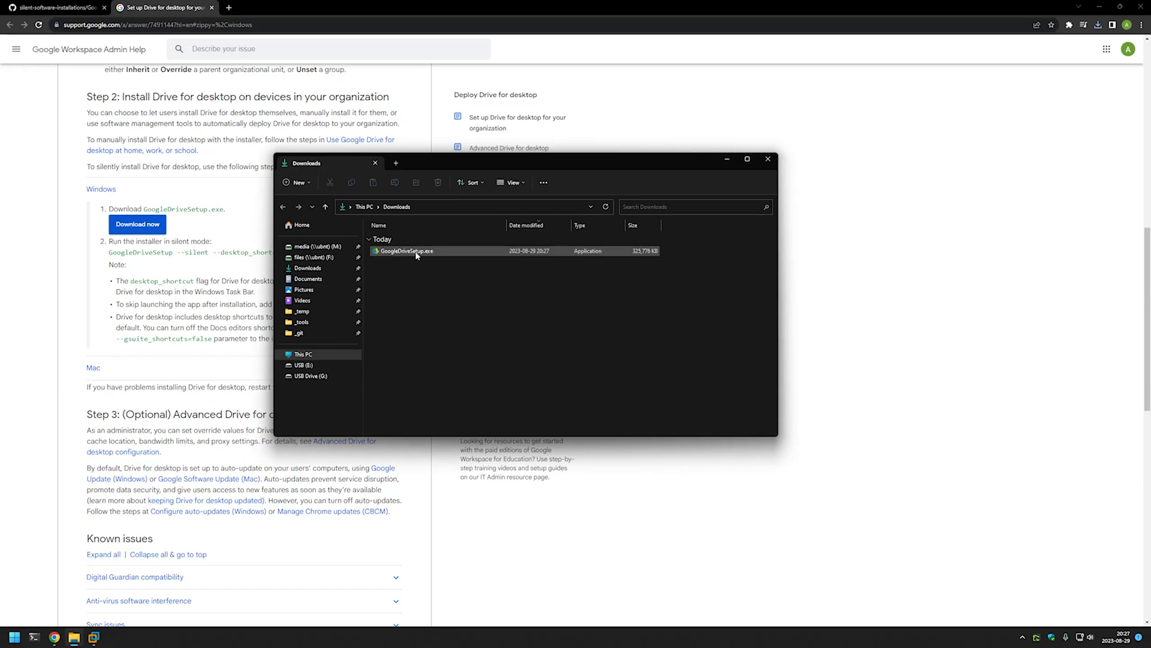
pyautogui.rightClick(406, 250)
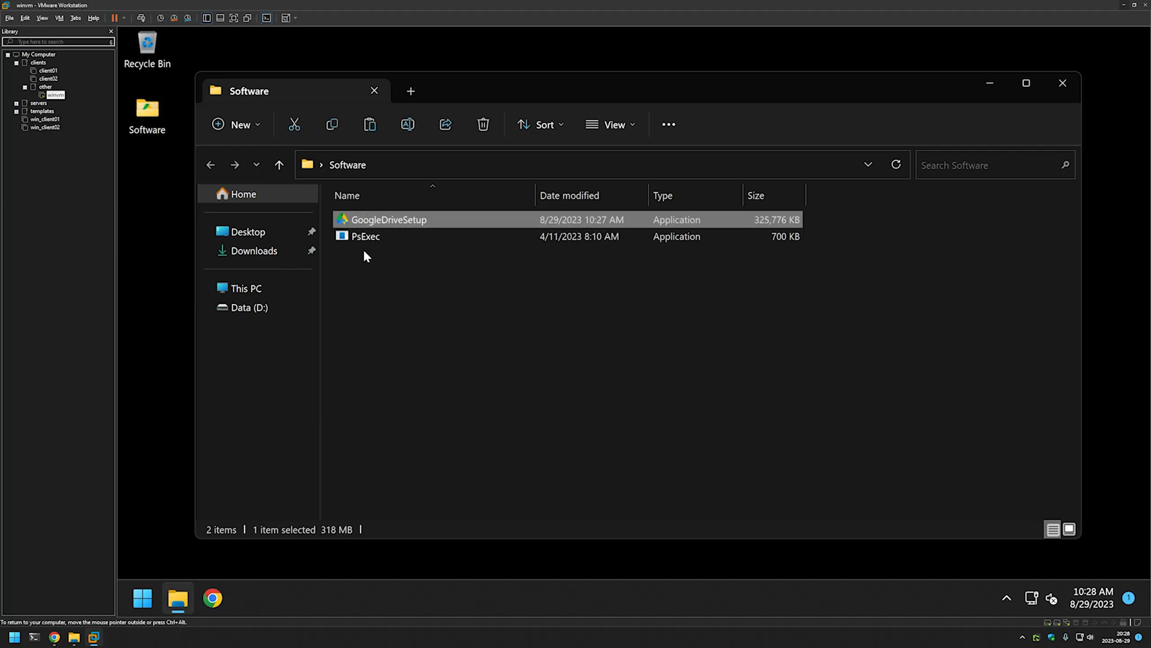
# Step: Launch cmd as administrator in the VM and approve the UAC prompt
pyautogui.click(381, 257)
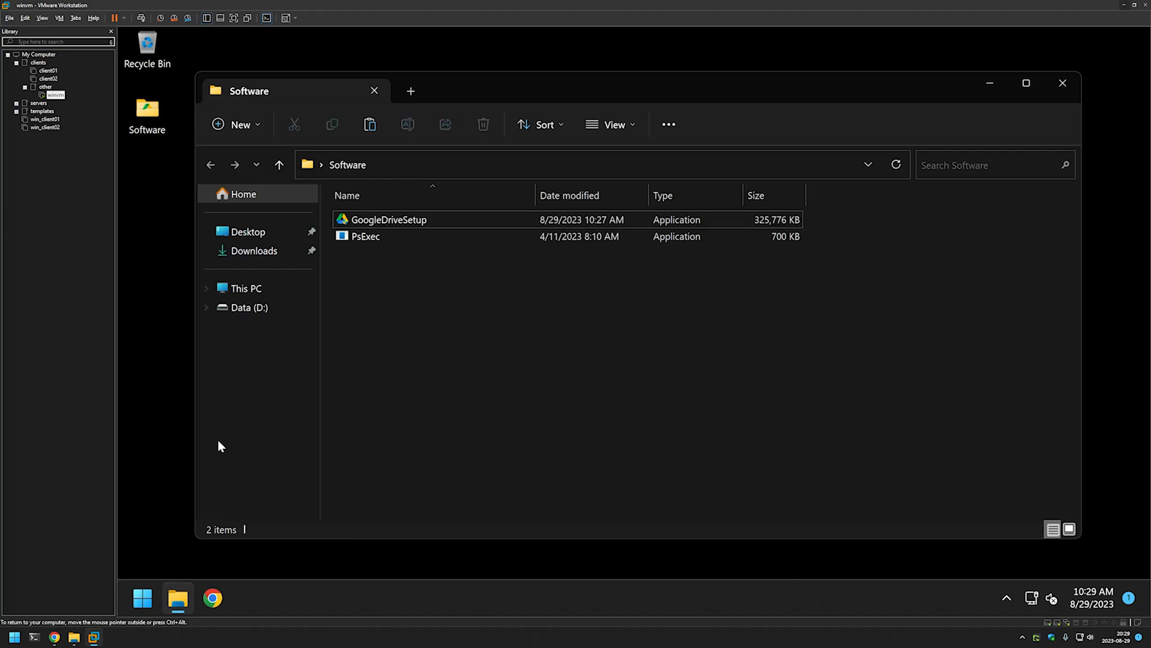
pyautogui.click(142, 596)
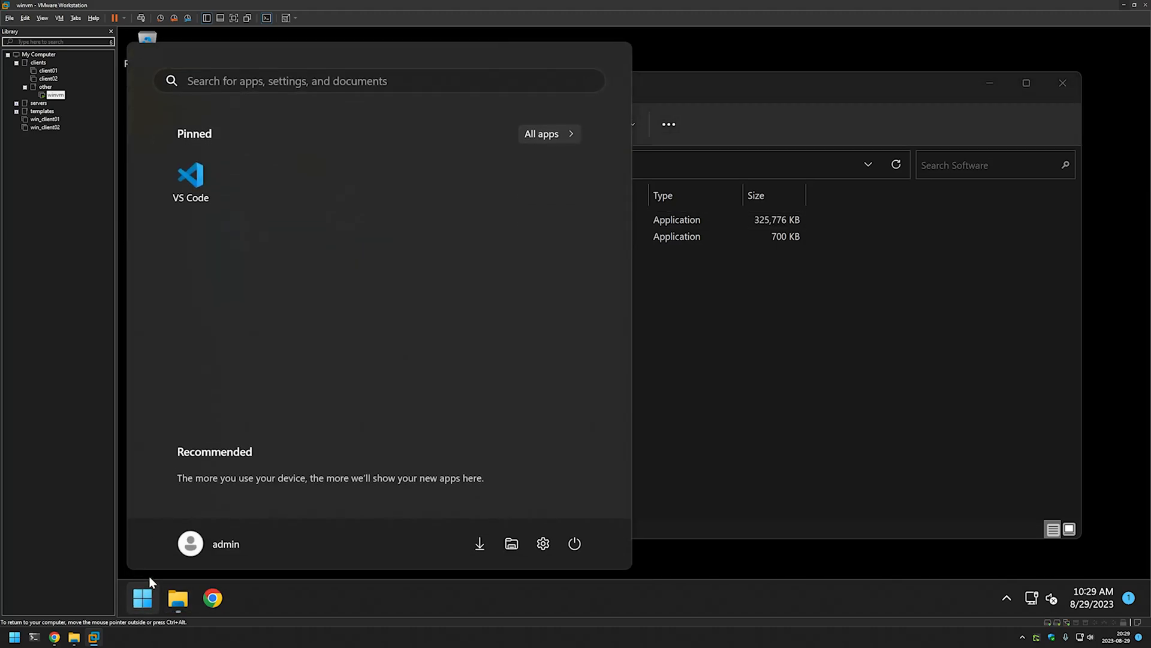
pyautogui.write('cmd')
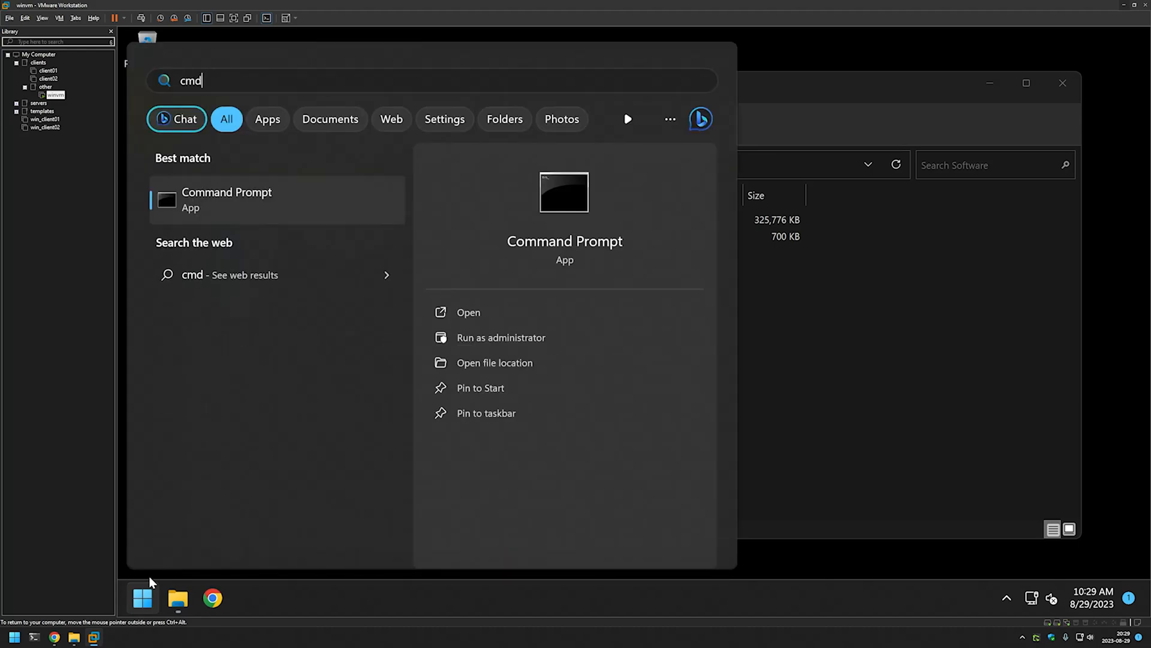
pyautogui.click(501, 337)
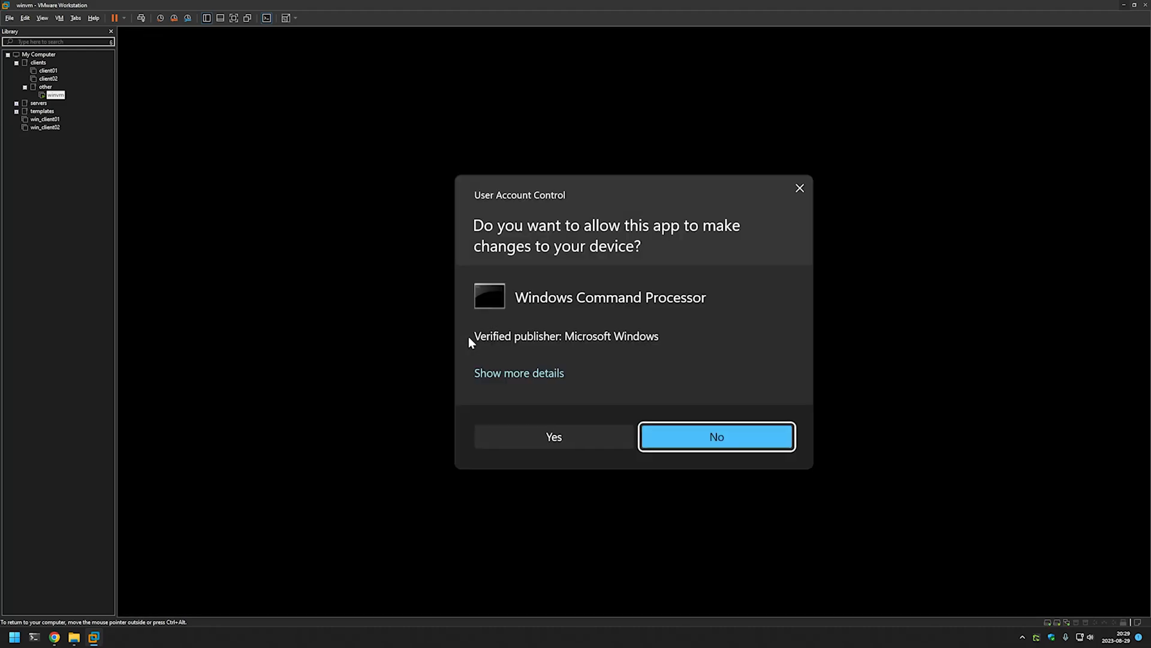
pyautogui.click(553, 436)
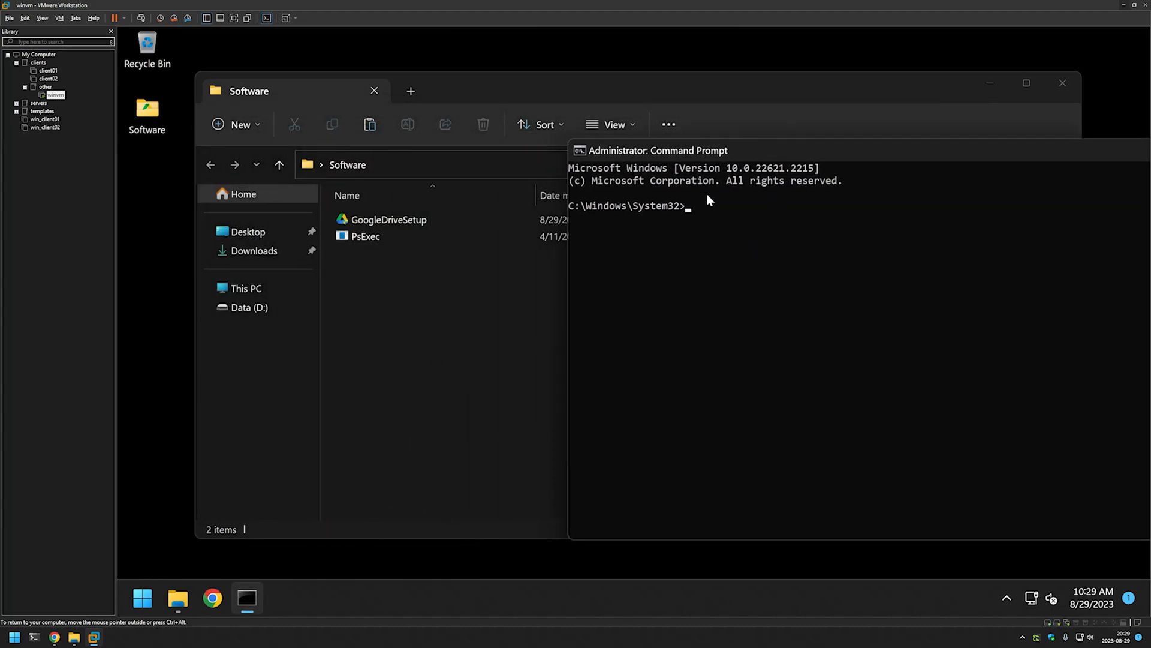
pyautogui.moveTo(626, 233)
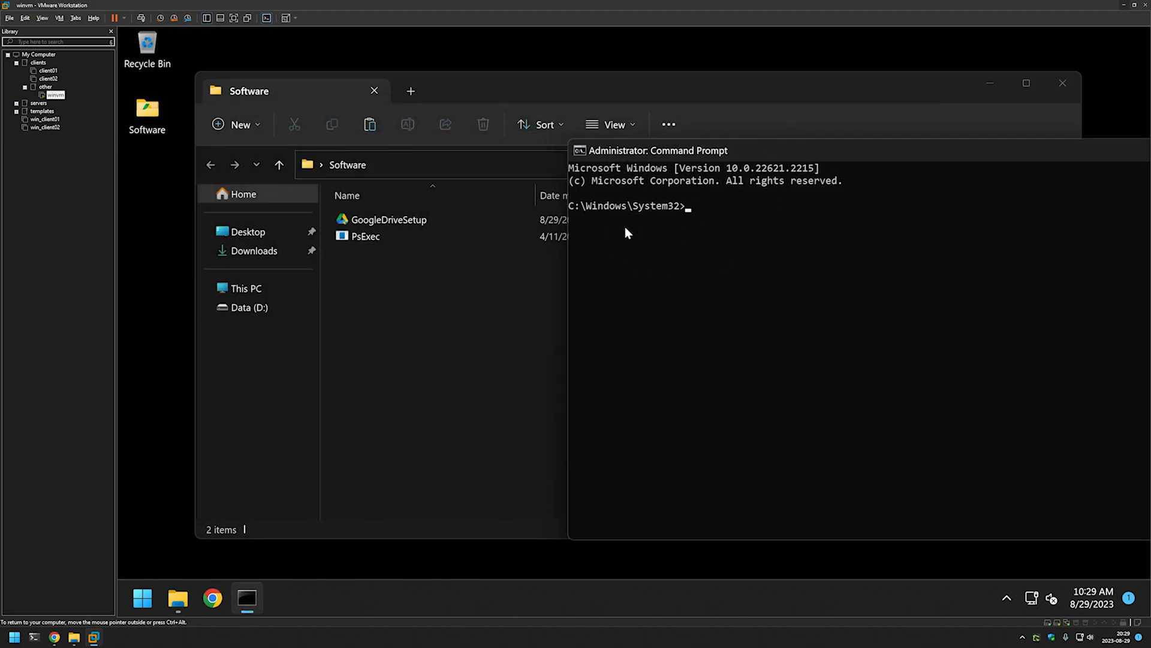
# Step: Focus the admin console and start the cd command toward the Software folder
pyautogui.click(366, 236)
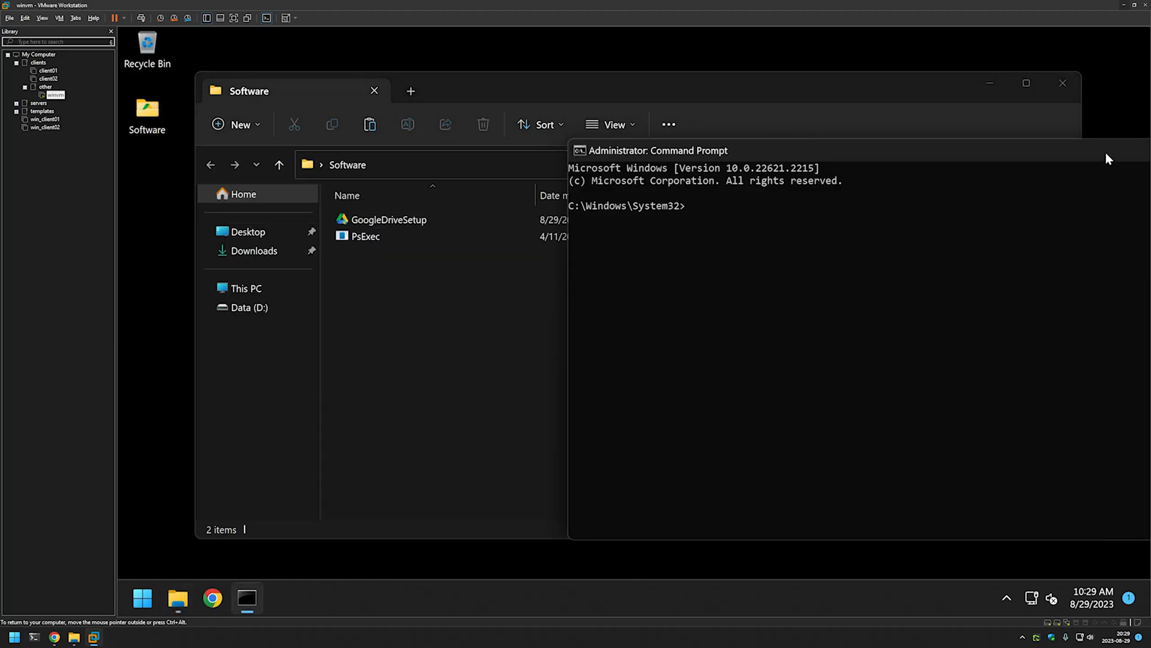
pyautogui.write('cd')
pyautogui.write('dir')
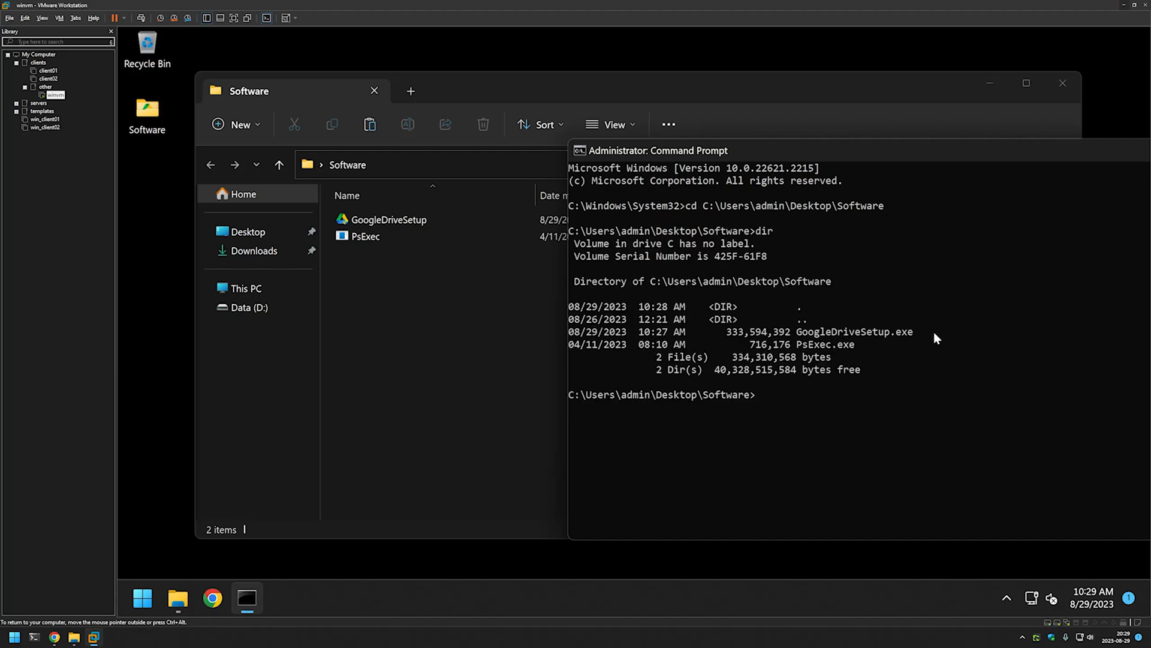
pyautogui.moveTo(905, 303)
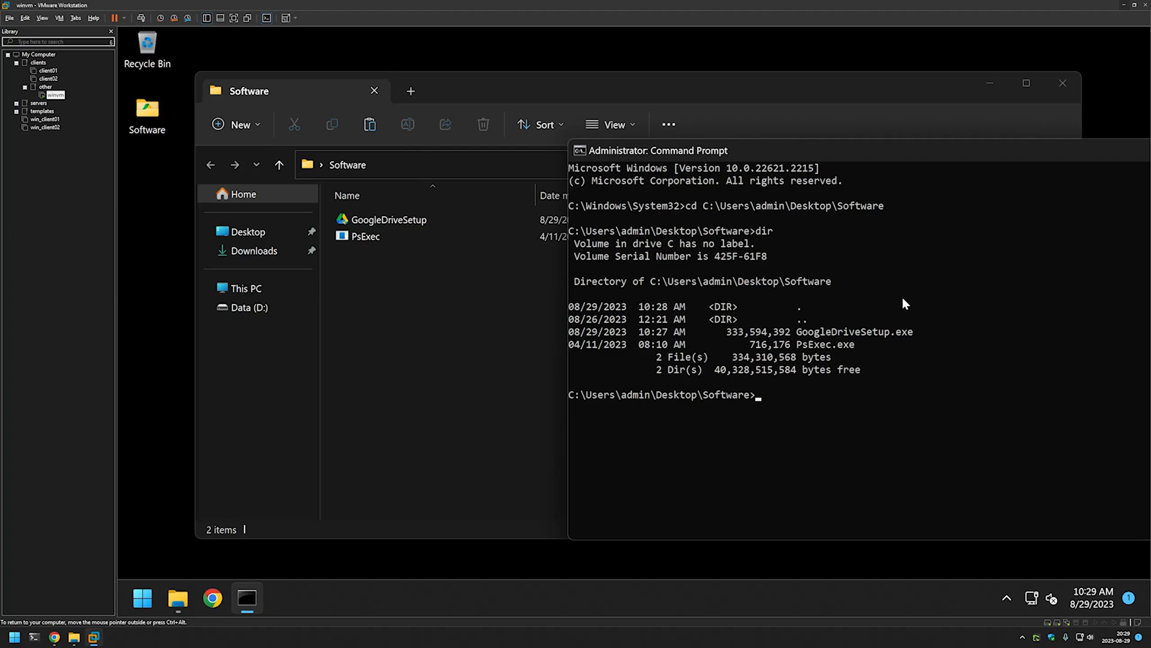
# Step: Open a SYSTEM prompt via PsExec, check whoami, cd into Software and list it
pyautogui.write('psexec')
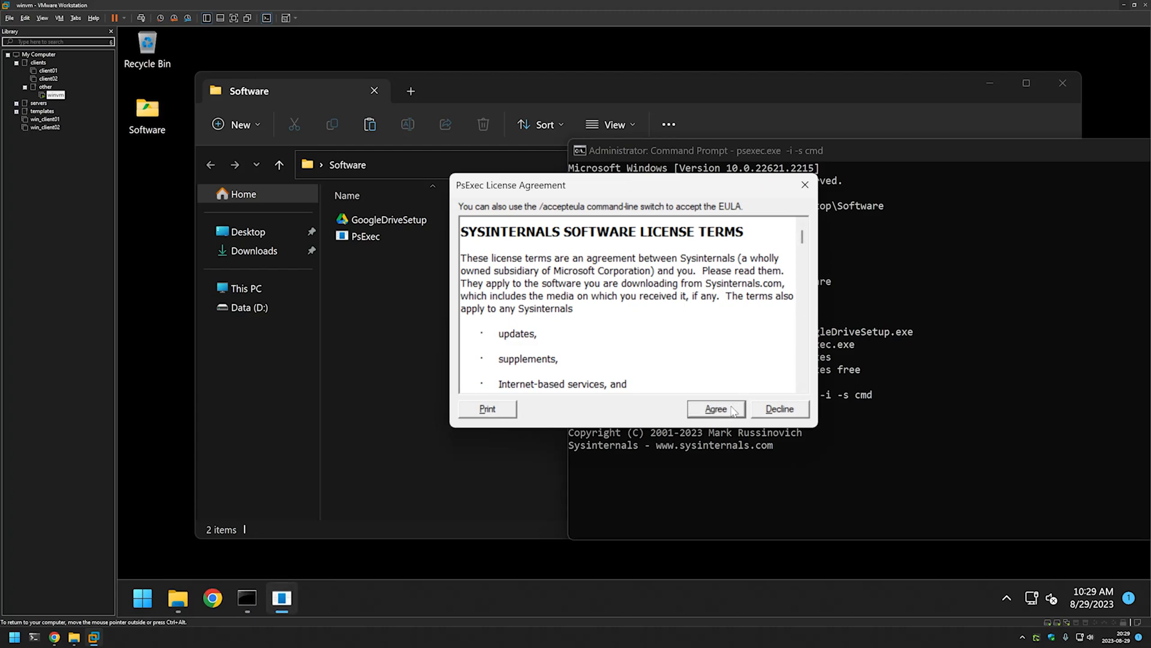
pyautogui.click(714, 409)
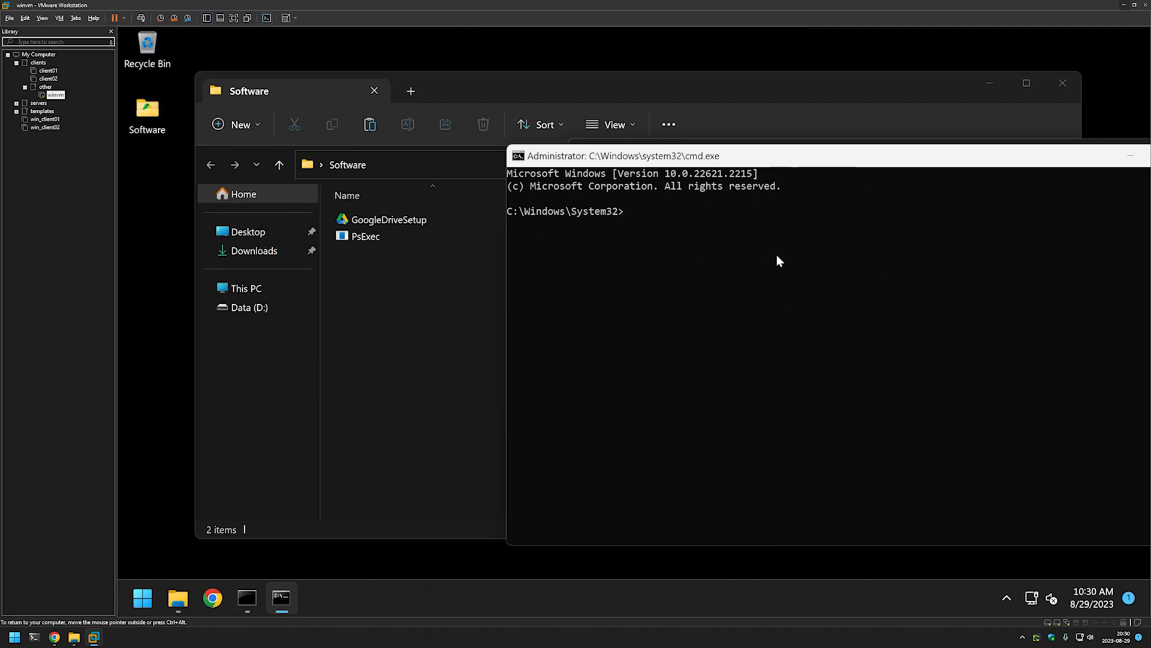
pyautogui.write('whoami')
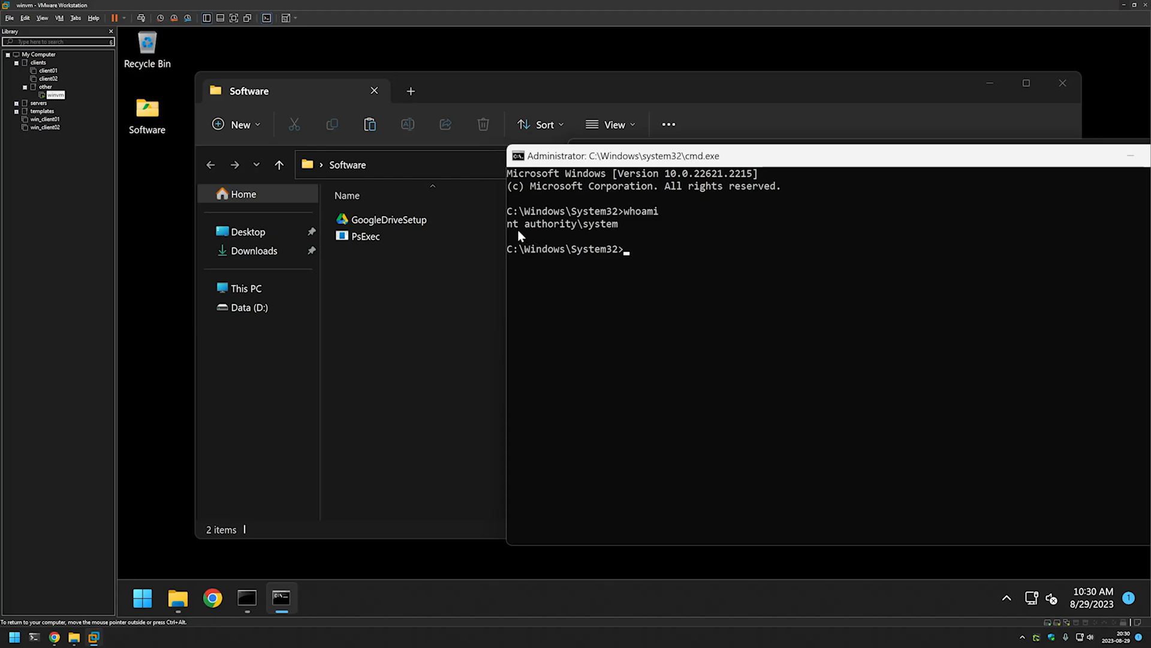
pyautogui.moveTo(581, 213)
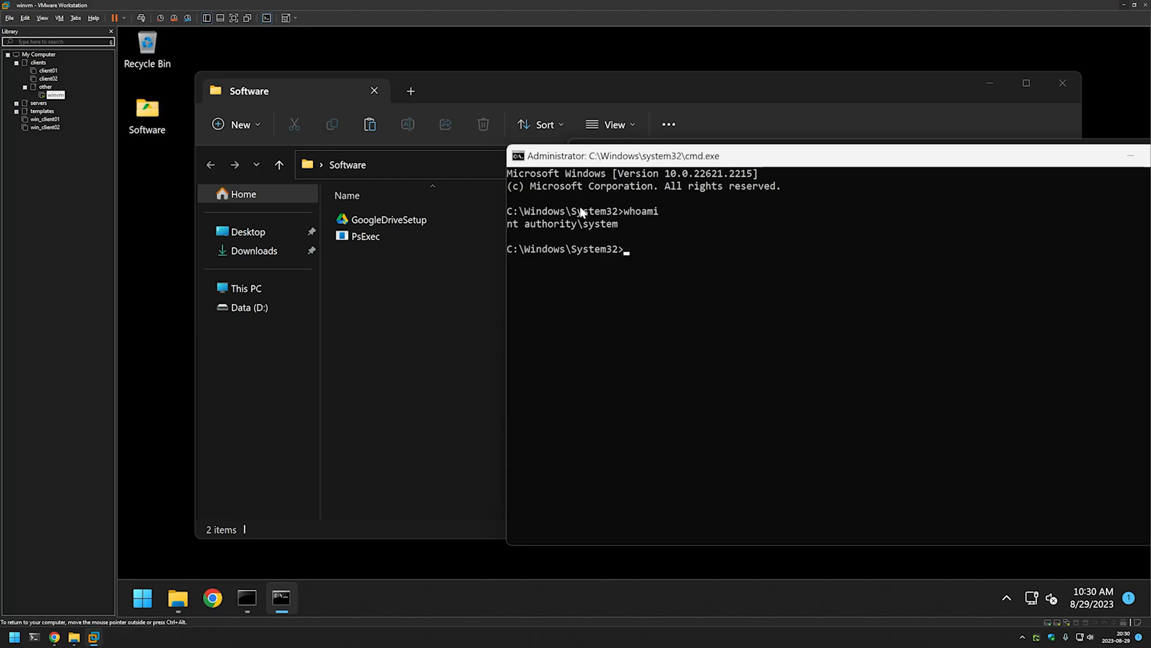
pyautogui.moveTo(655, 265)
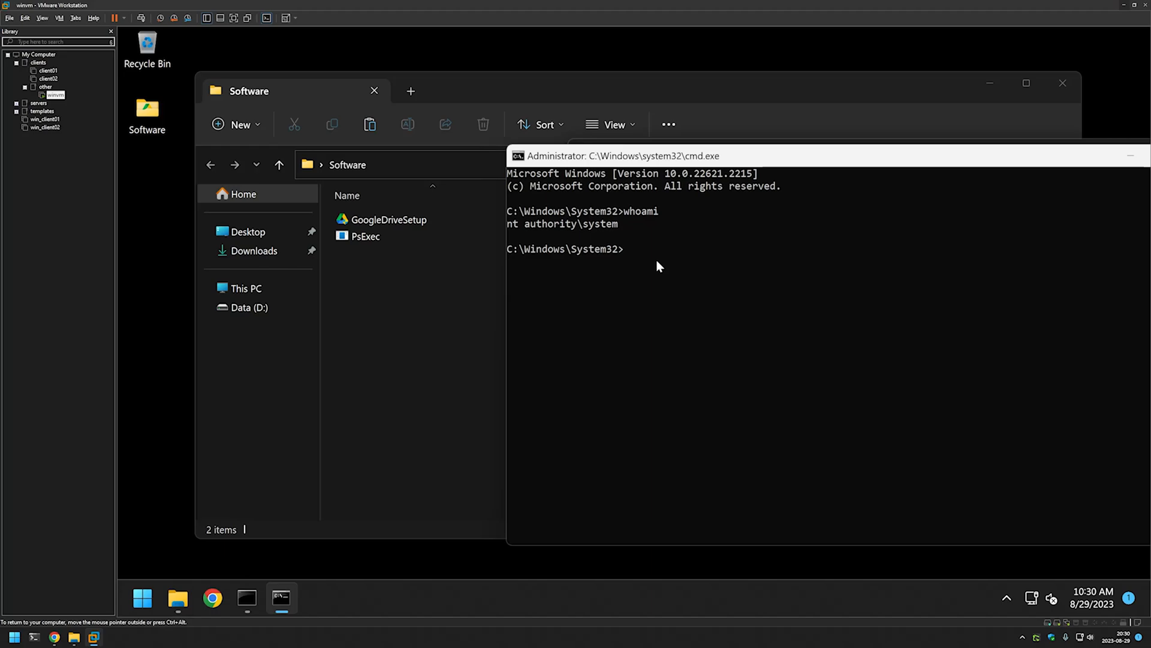
pyautogui.write('cd')
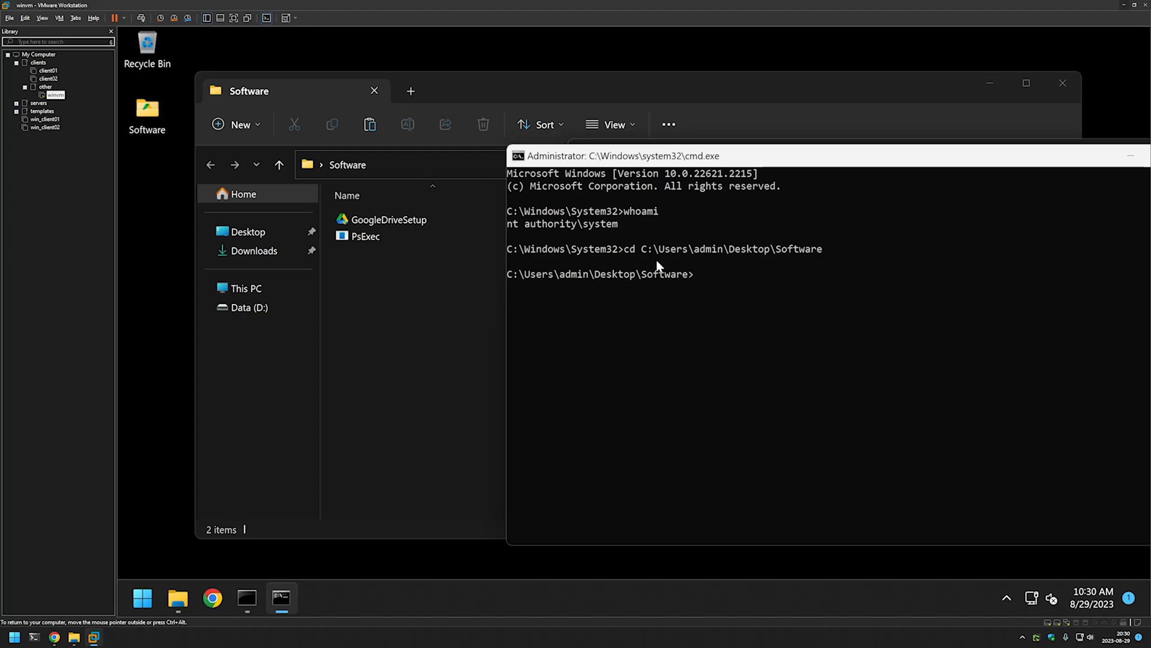
pyautogui.write('dir')
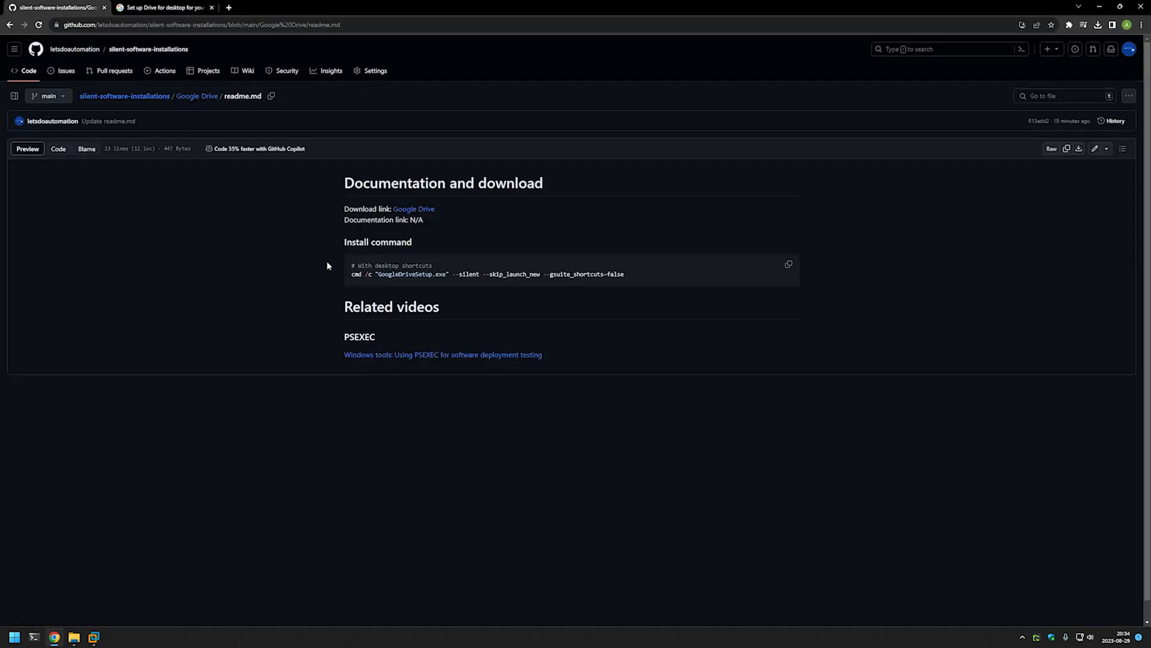
pyautogui.moveTo(349, 279)
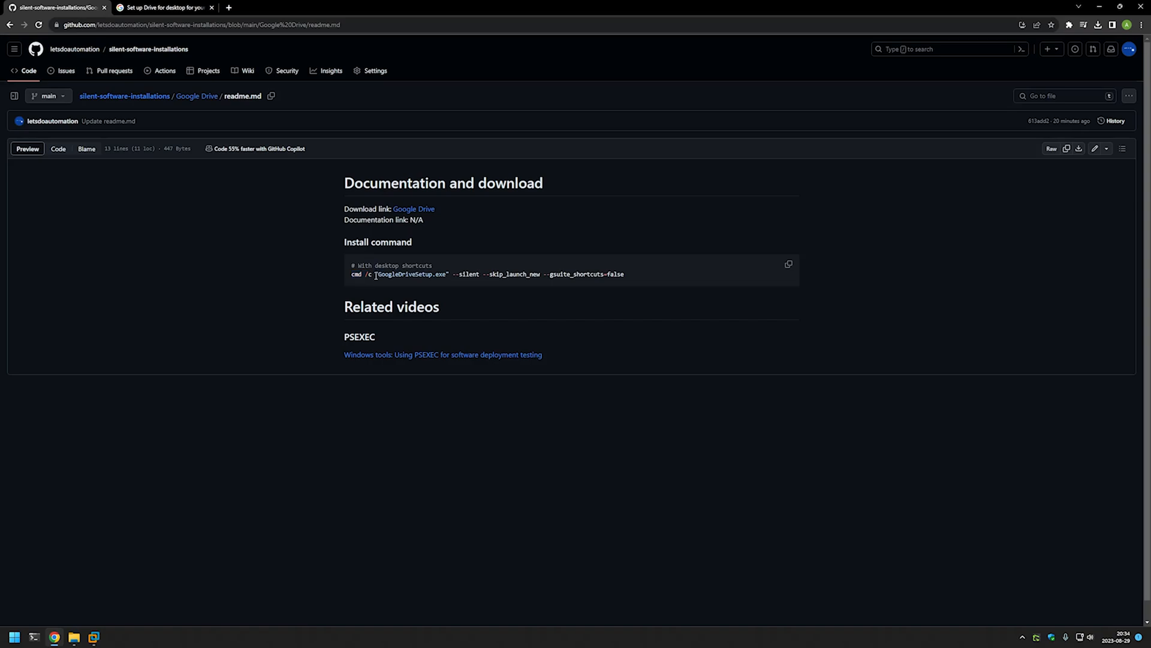
# Step: Review the --silent and --gsuite_shortcuts flags and copy the full install command
pyautogui.doubleClick(411, 274)
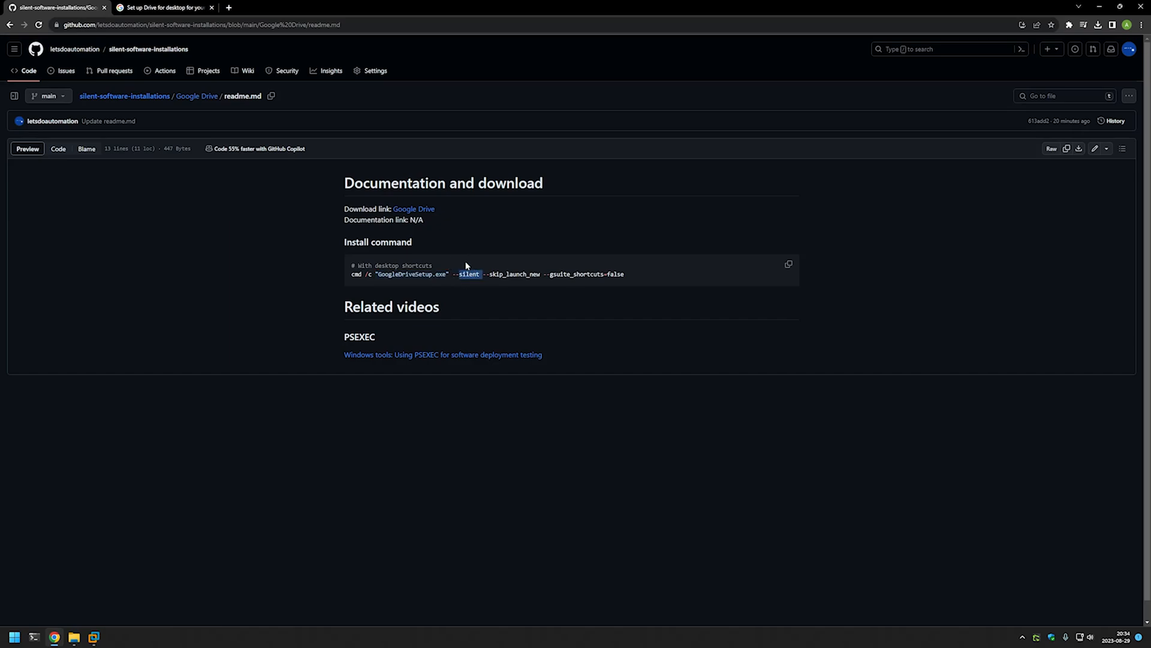
pyautogui.moveTo(477, 256)
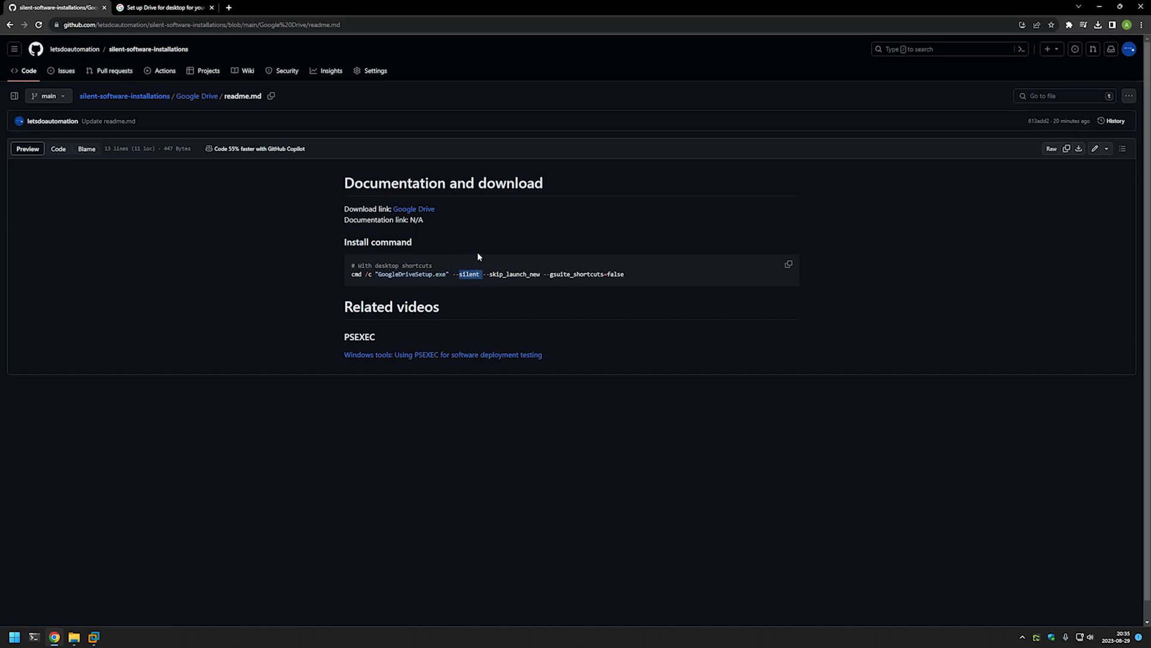
pyautogui.moveTo(512, 268)
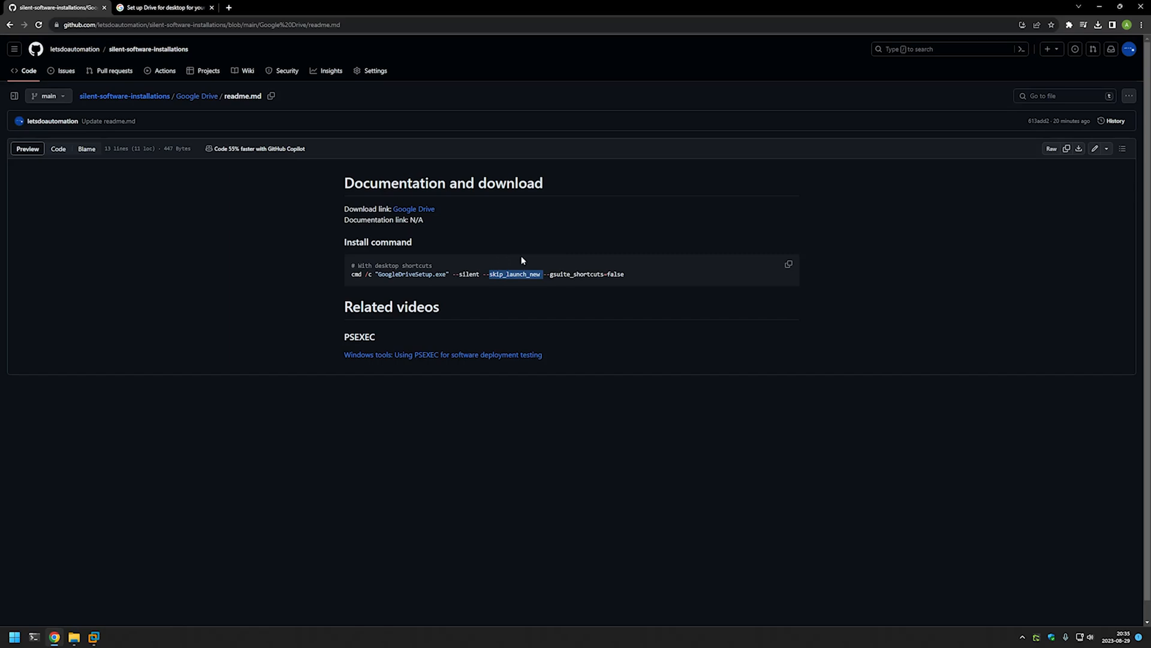
pyautogui.moveTo(511, 259)
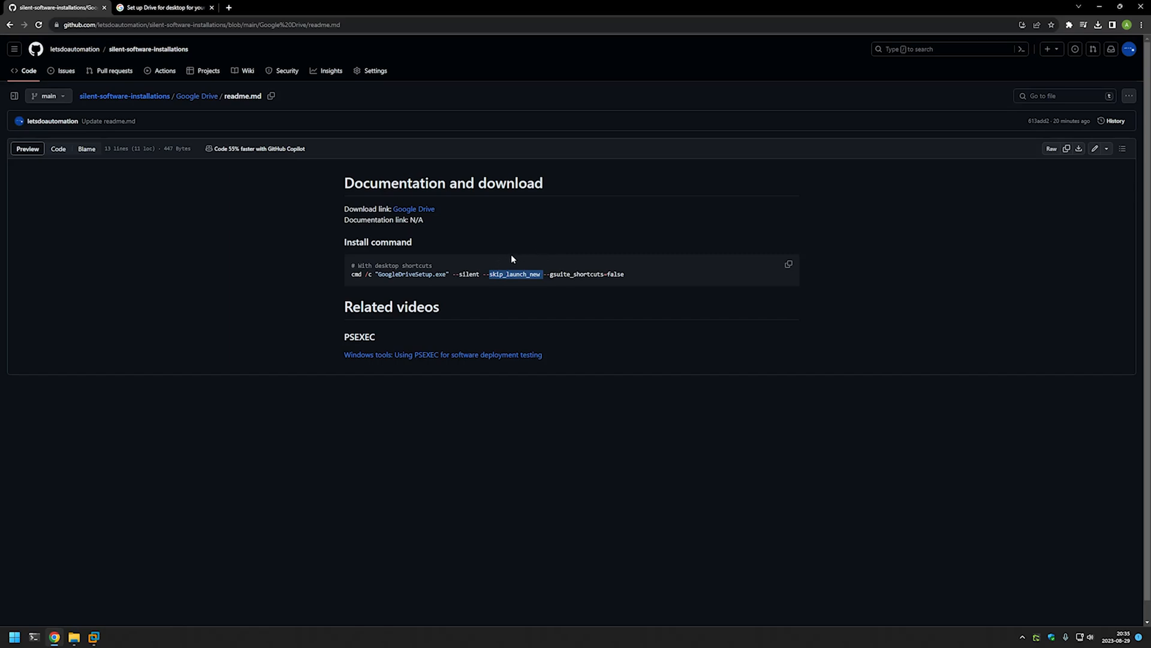
pyautogui.moveTo(575, 252)
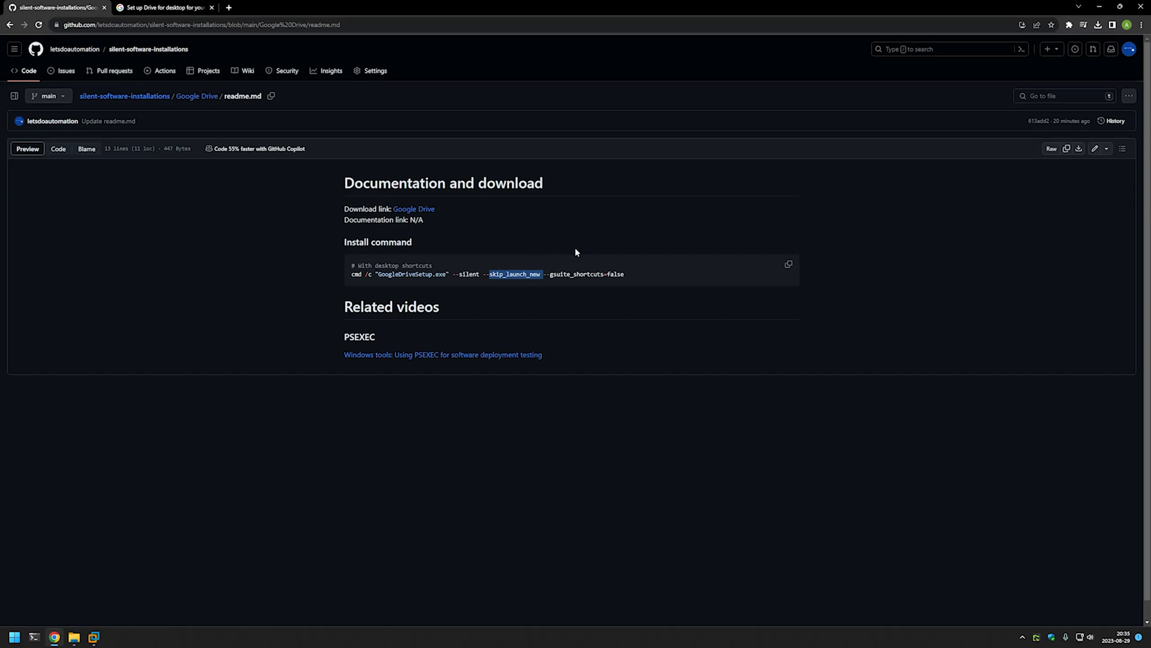
pyautogui.moveTo(576, 241)
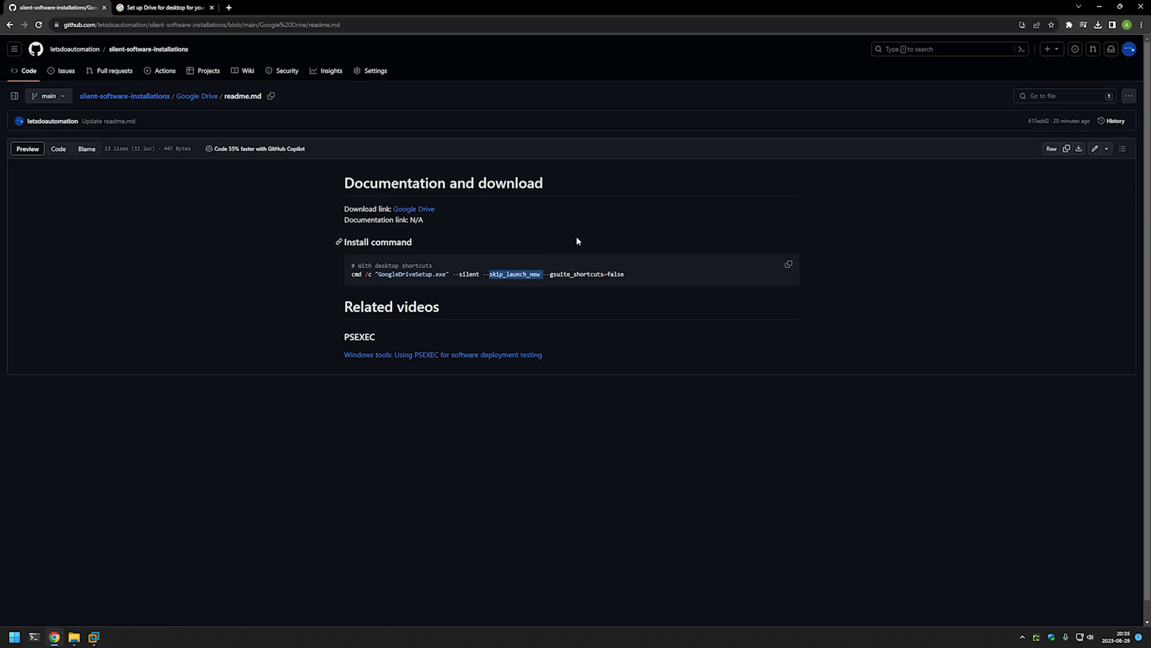
pyautogui.moveTo(570, 244)
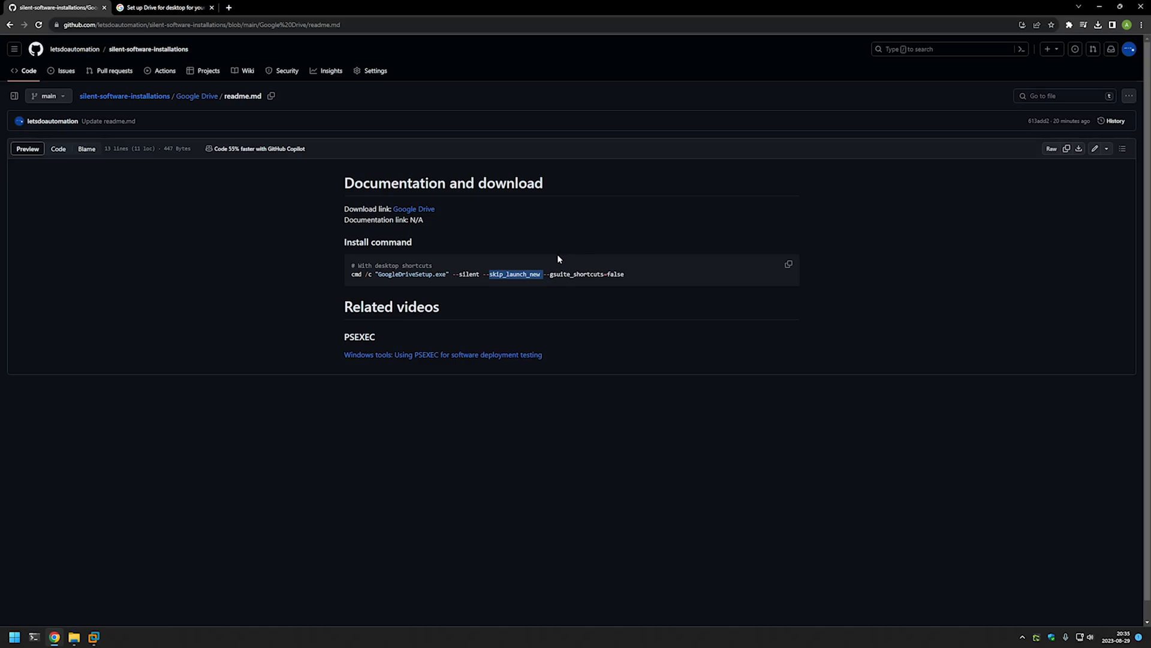
pyautogui.doubleClick(577, 274)
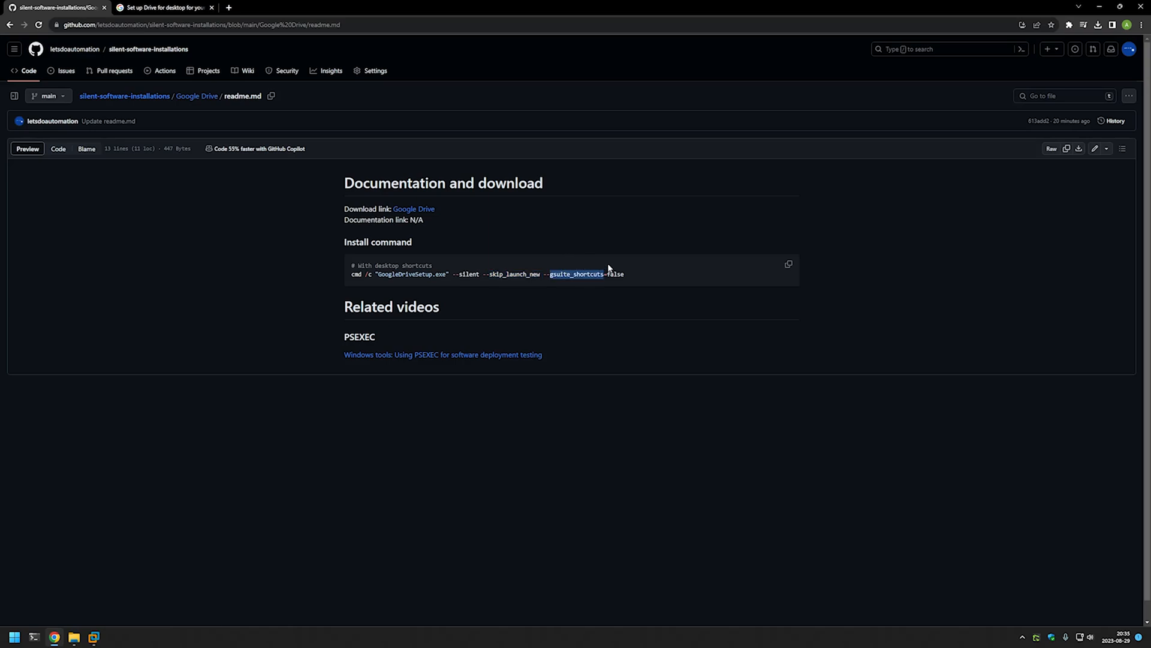
pyautogui.moveTo(579, 262)
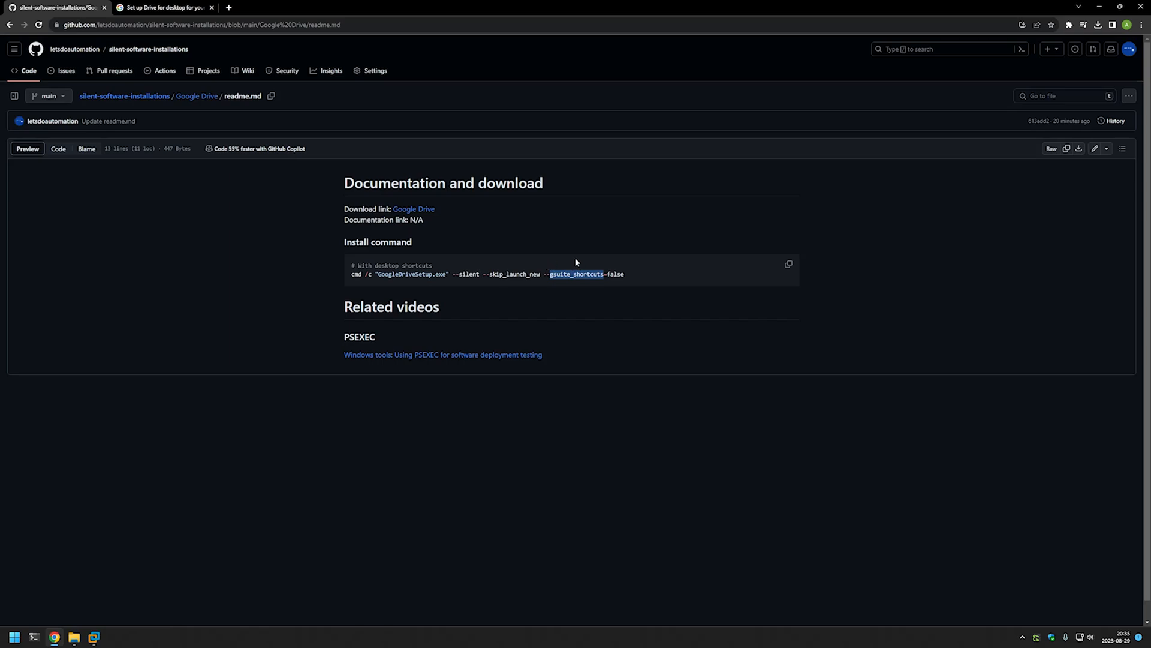
pyautogui.moveTo(580, 260)
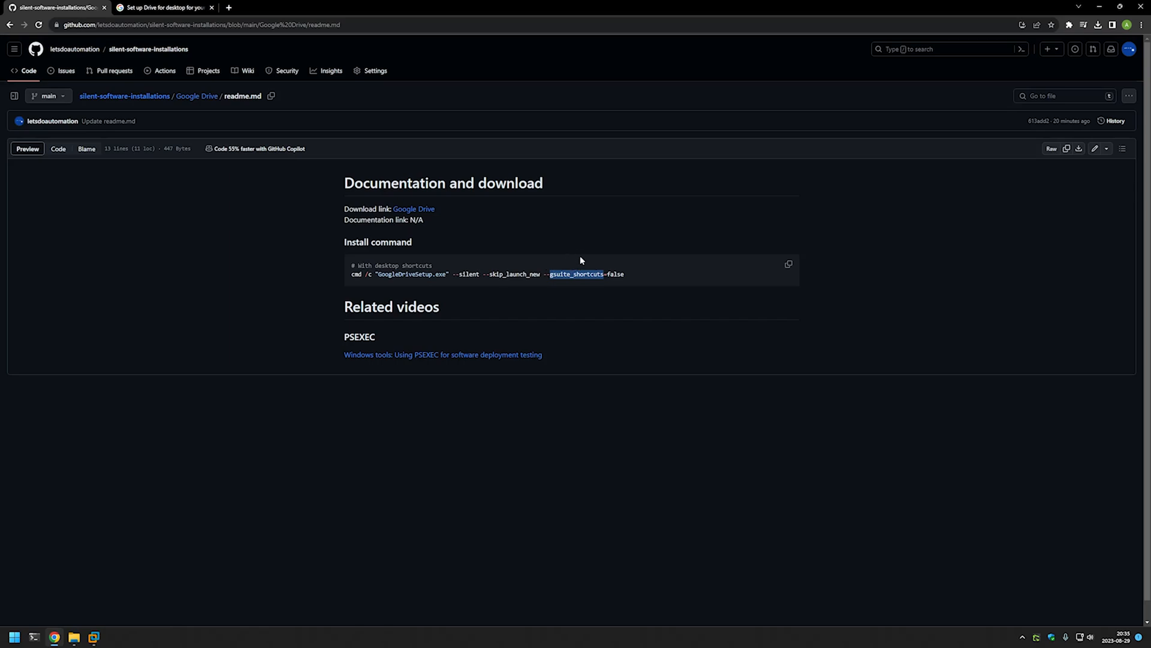
pyautogui.moveTo(637, 265)
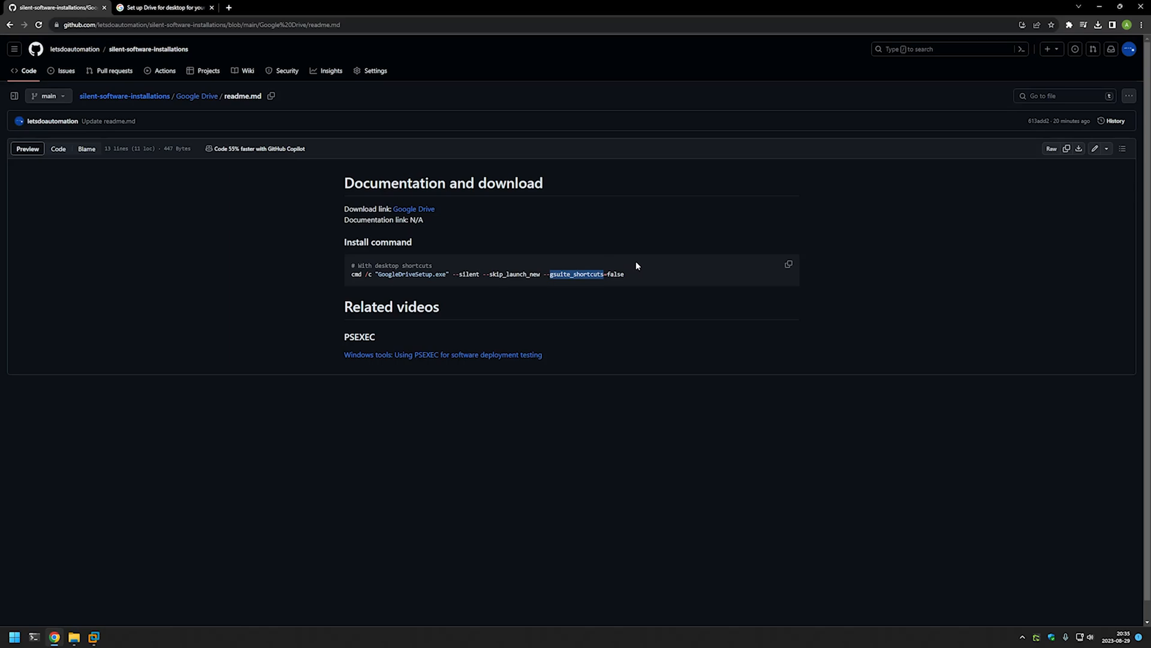
pyautogui.moveTo(606, 274); pyautogui.dragTo(370, 274)
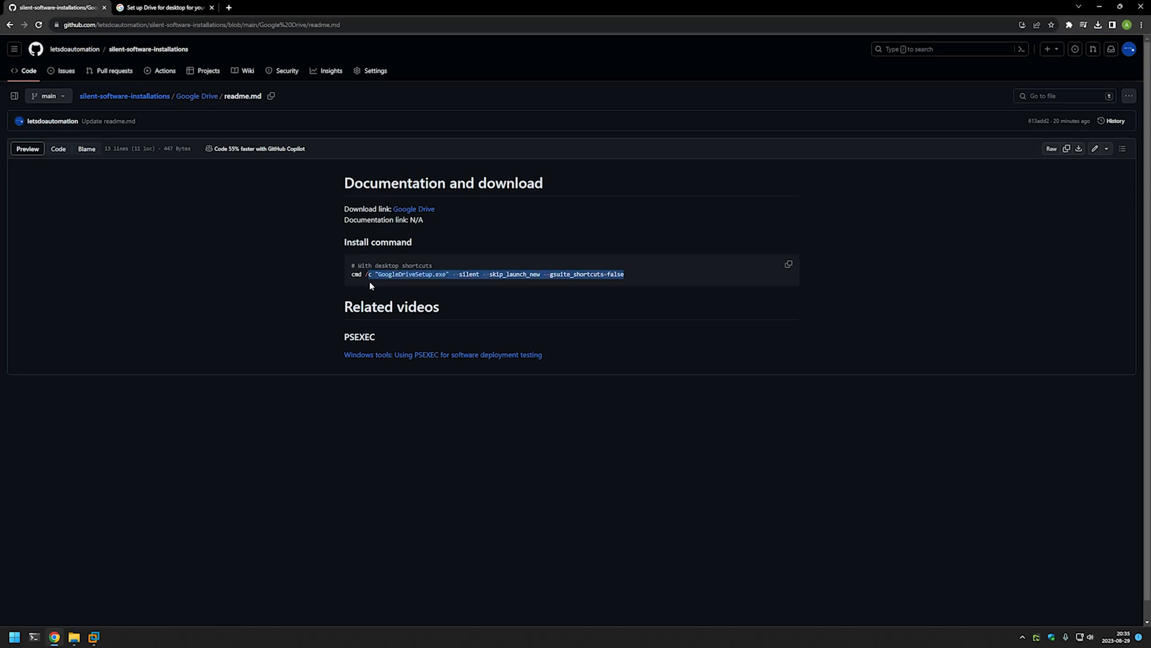
pyautogui.rightClick(371, 284)
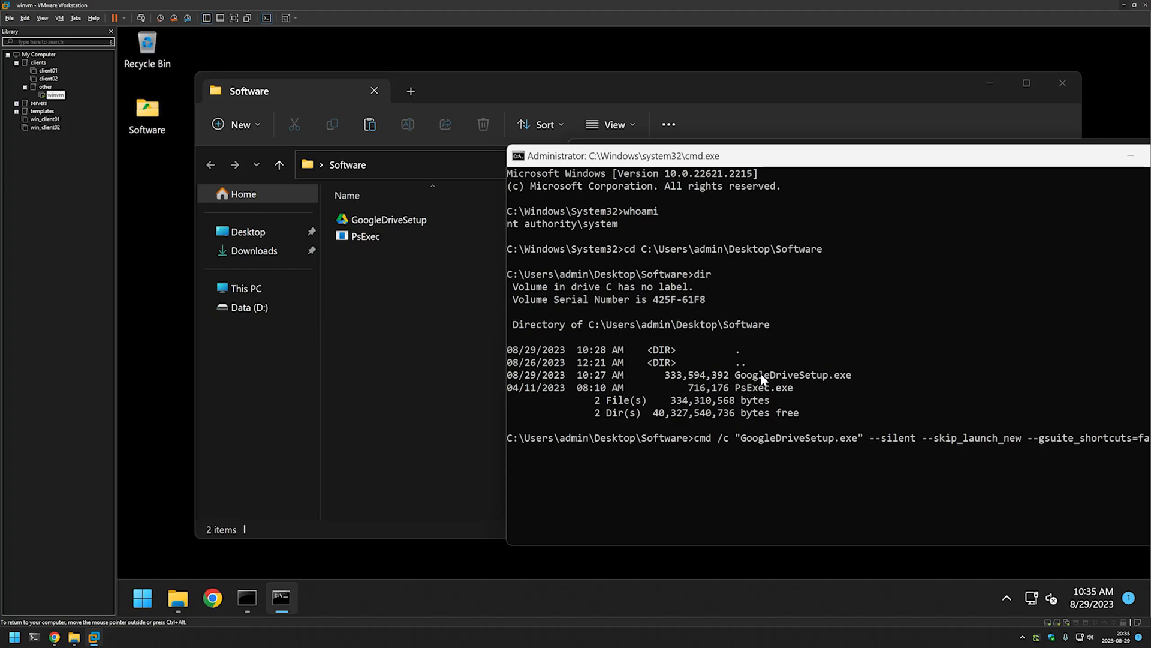
# Step: Run the pasted cmd /c GoogleDriveSetup.exe silent command in the SYSTEM prompt
pyautogui.press('Enter')
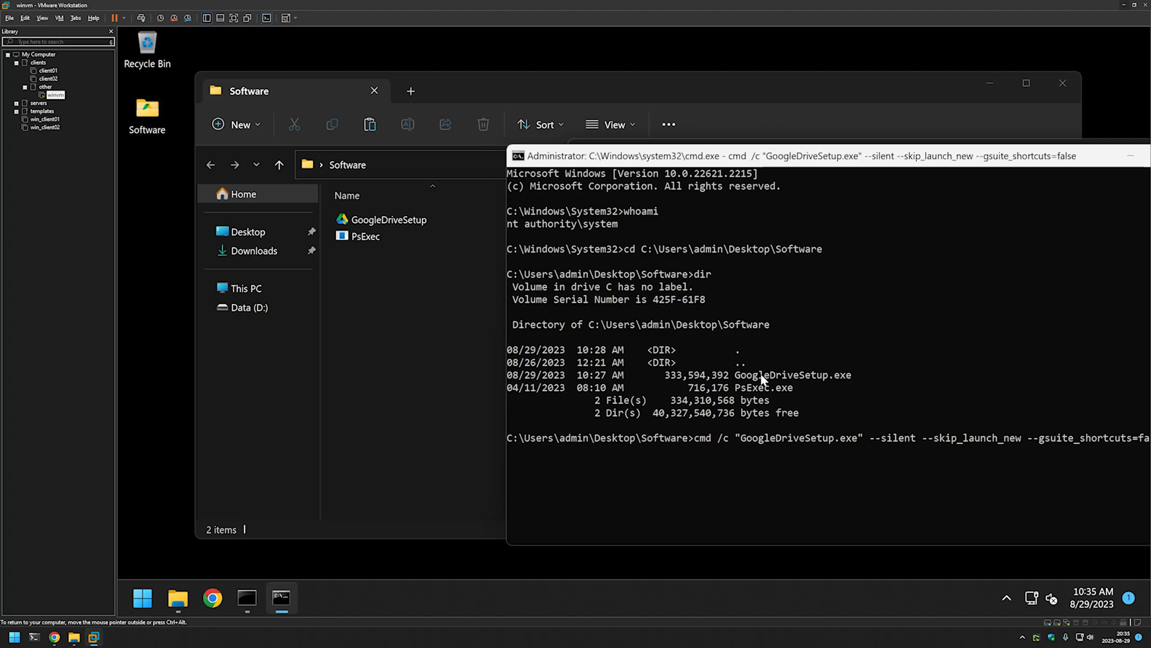
pyautogui.press('enter')
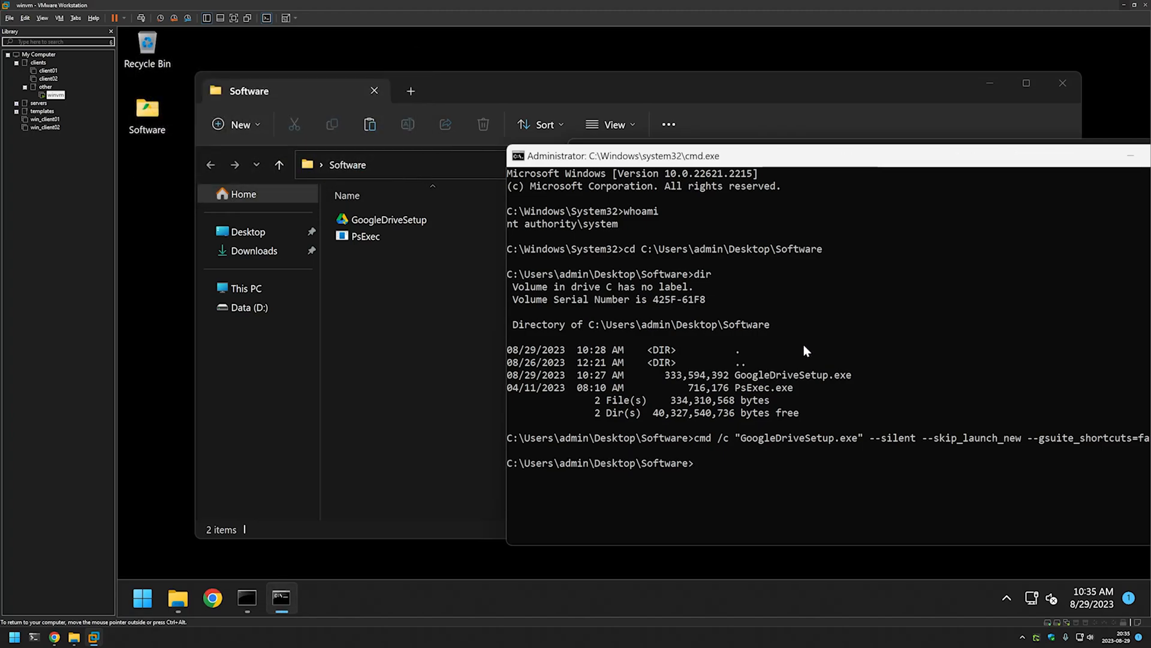
# Step: Scroll to Google Drive under All apps in the Start menu
pyautogui.click(143, 598)
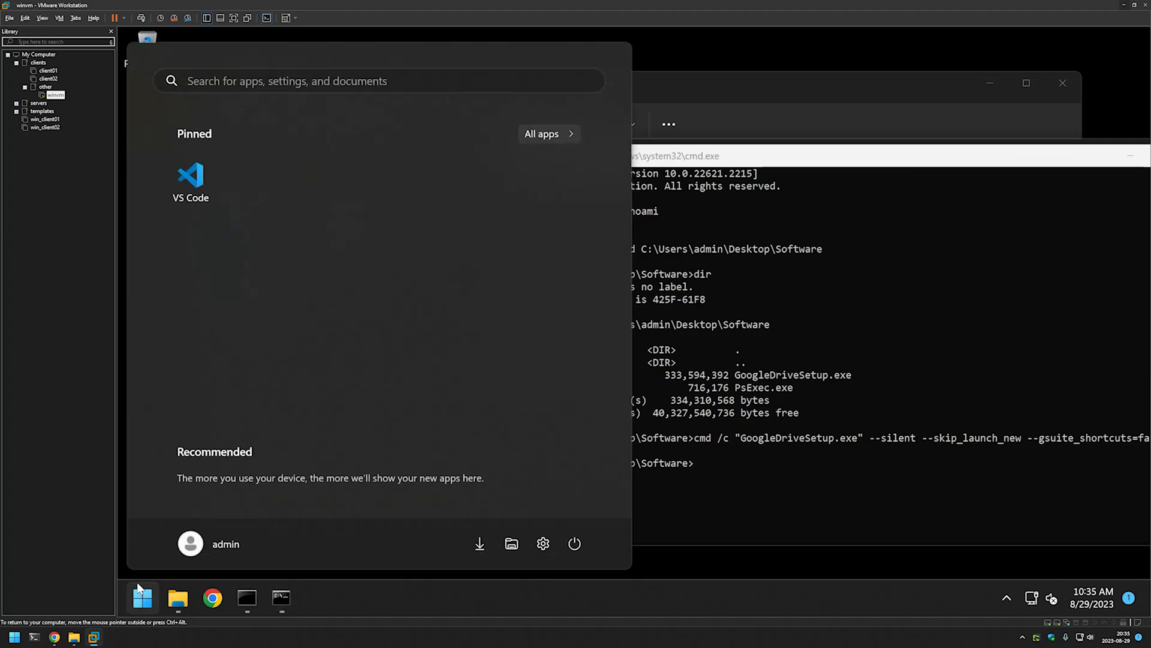
pyautogui.click(542, 134)
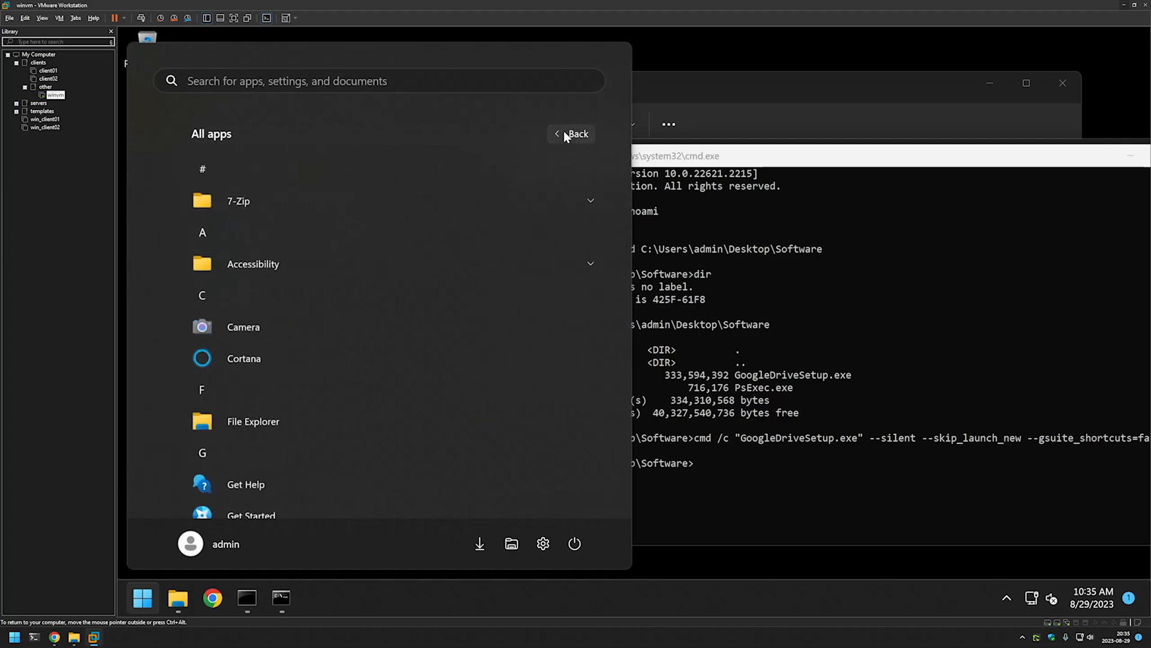
pyautogui.scroll(-3)
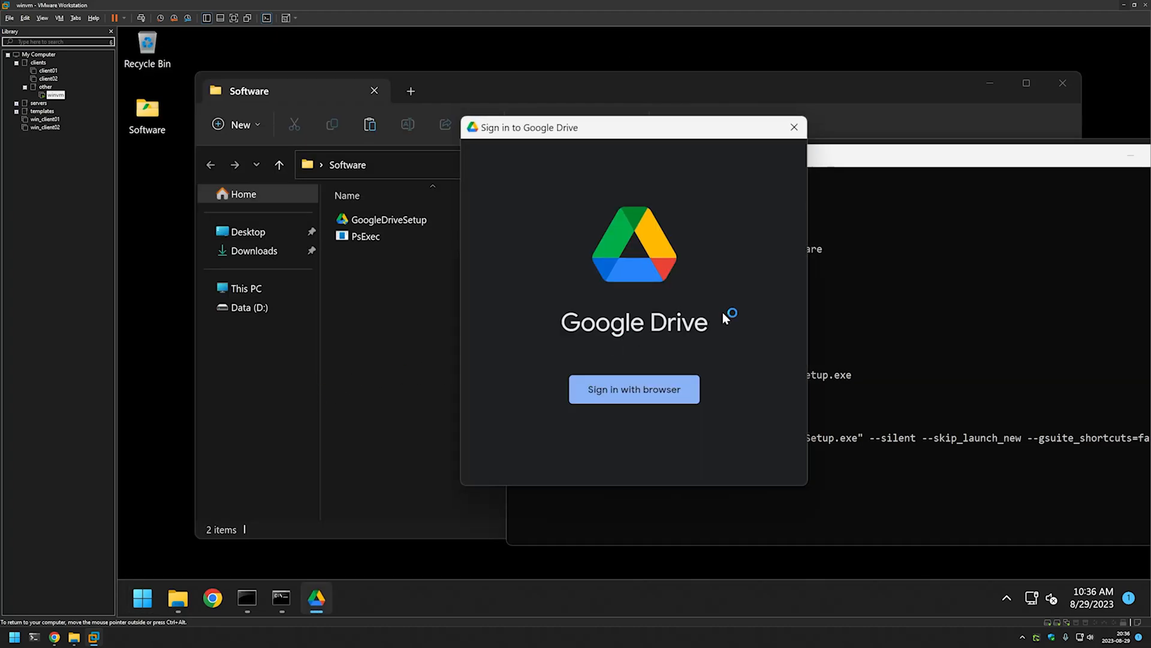
pyautogui.moveTo(743, 283)
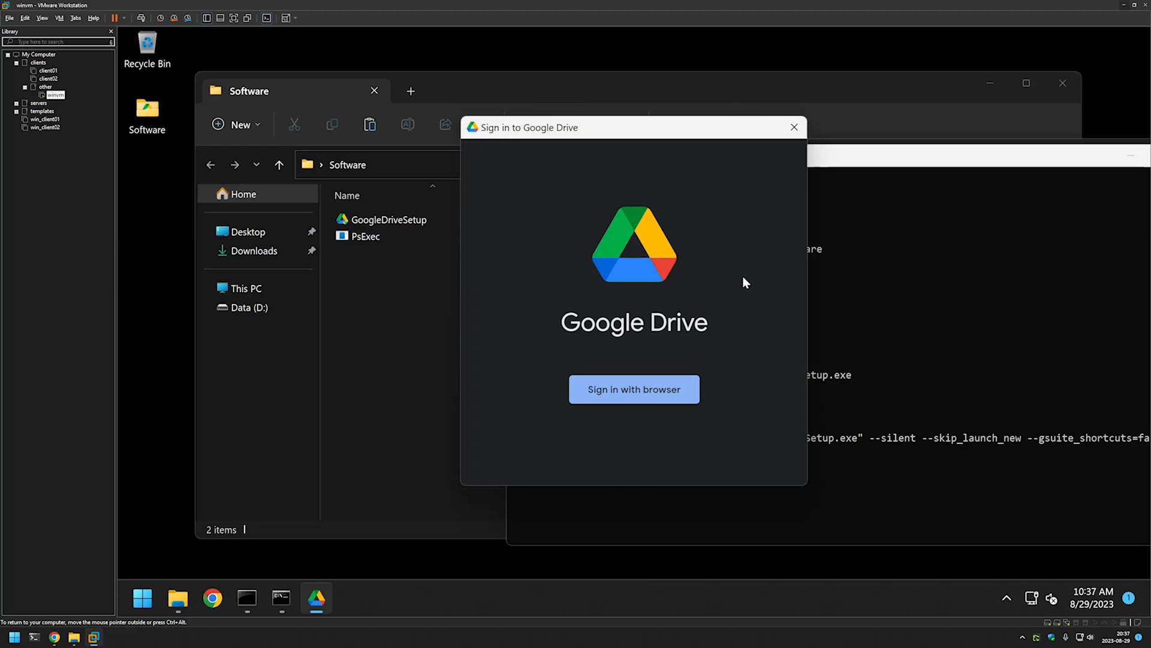